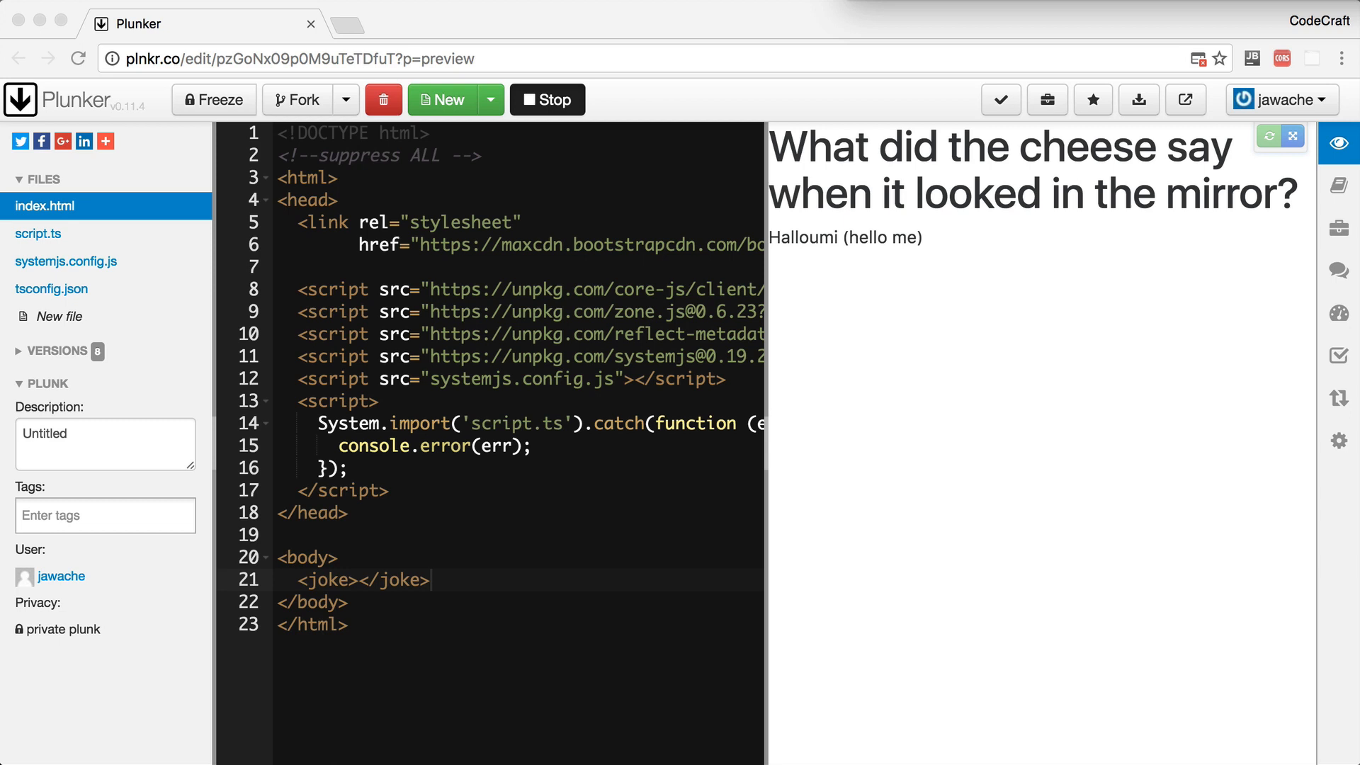
Switch from the joke element in the page body to script.ts with the live preview stopped
{"action": "double_click", "coordinate": [327, 580]}
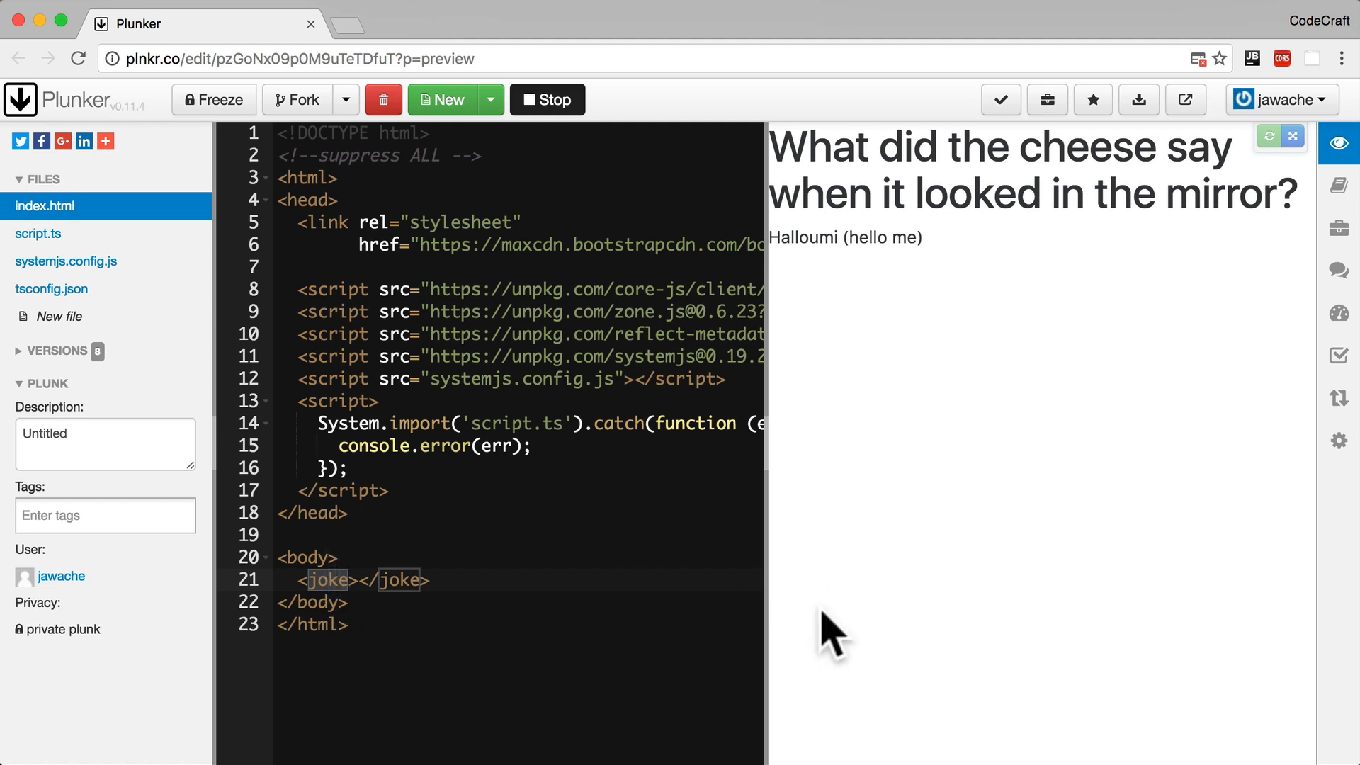
{"action": "mouse_move", "coordinate": [741, 607]}
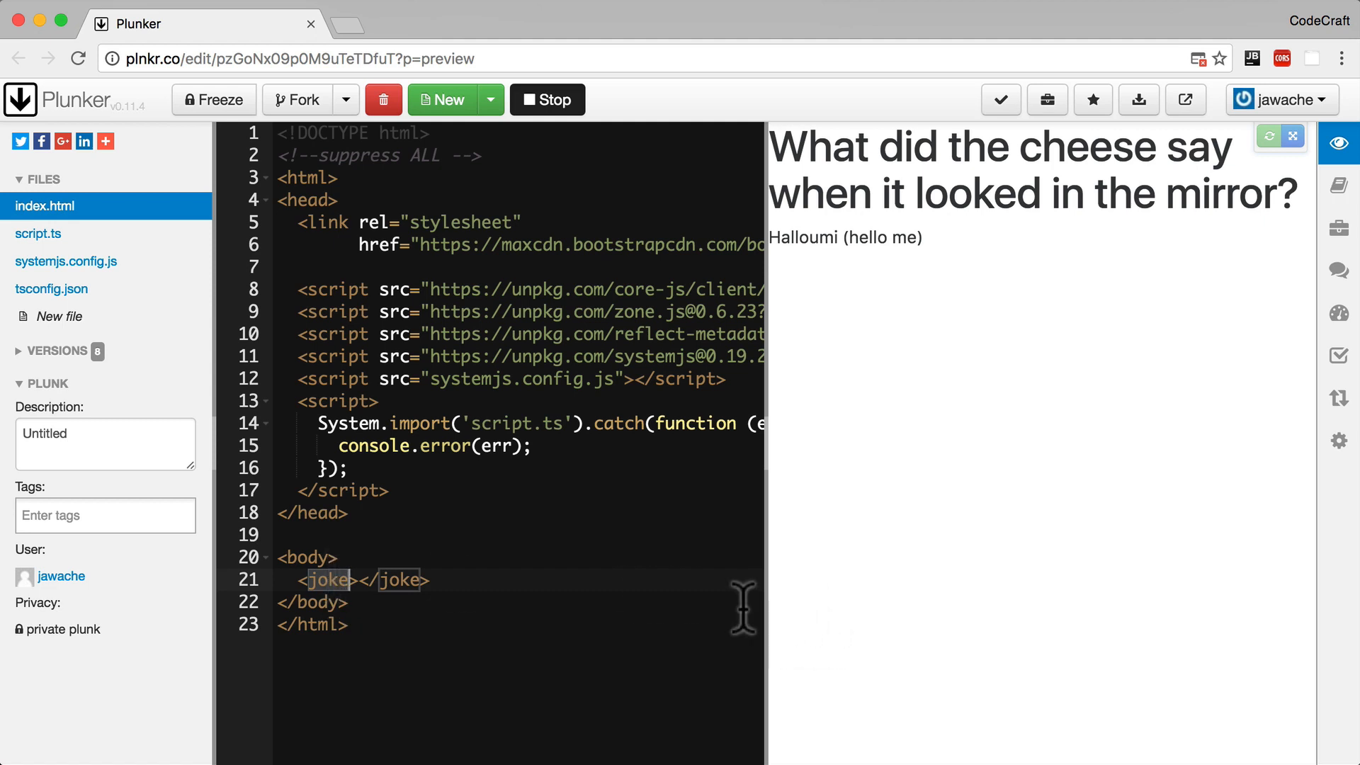
{"action": "mouse_move", "coordinate": [537, 557]}
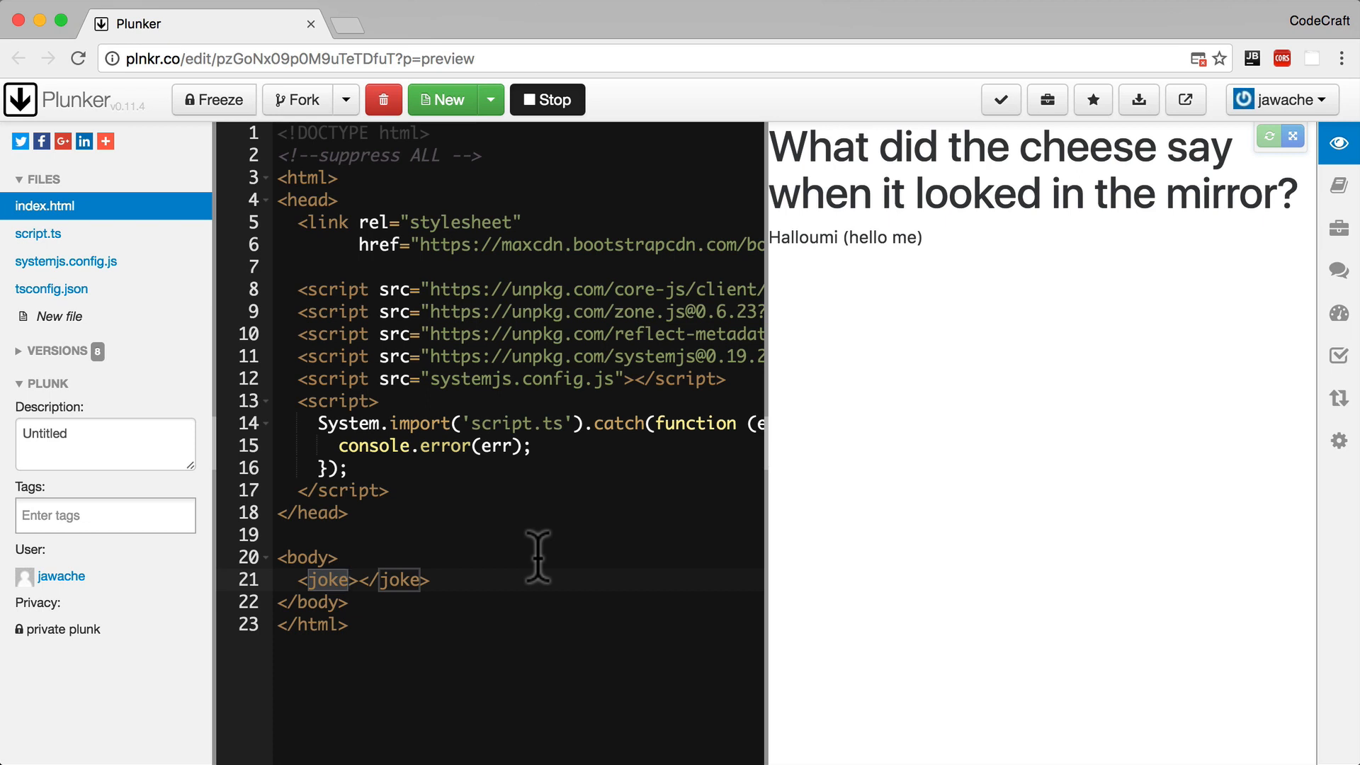
{"action": "mouse_move", "coordinate": [148, 235]}
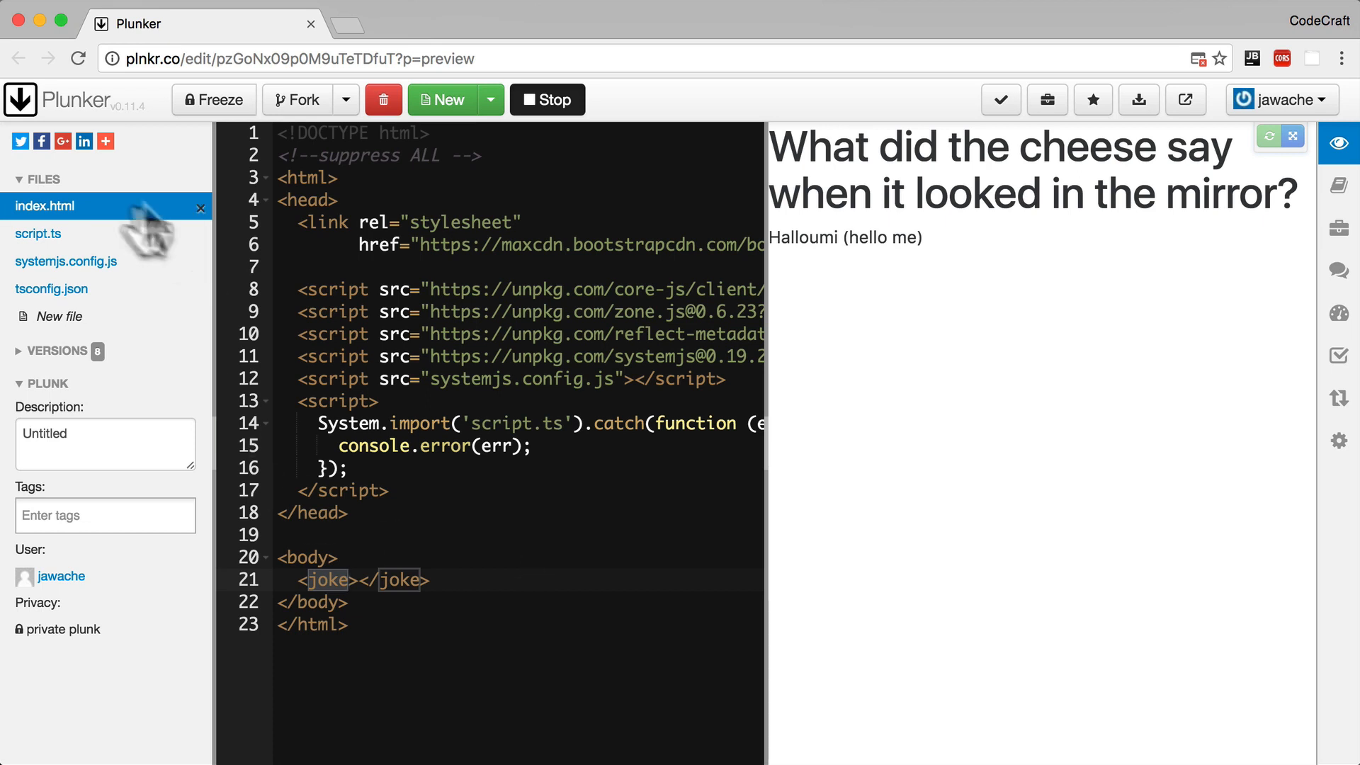
{"action": "left_click", "coordinate": [38, 233]}
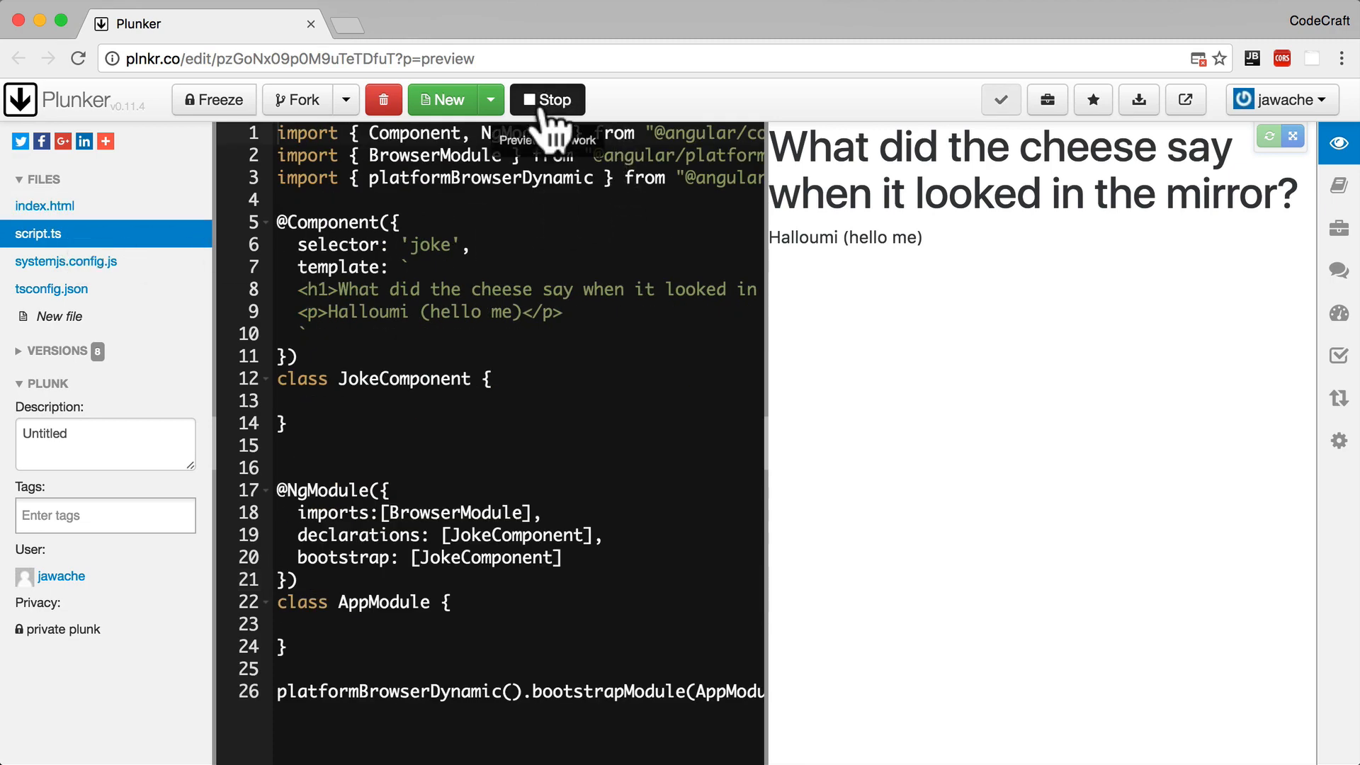
{"action": "left_click", "coordinate": [547, 99]}
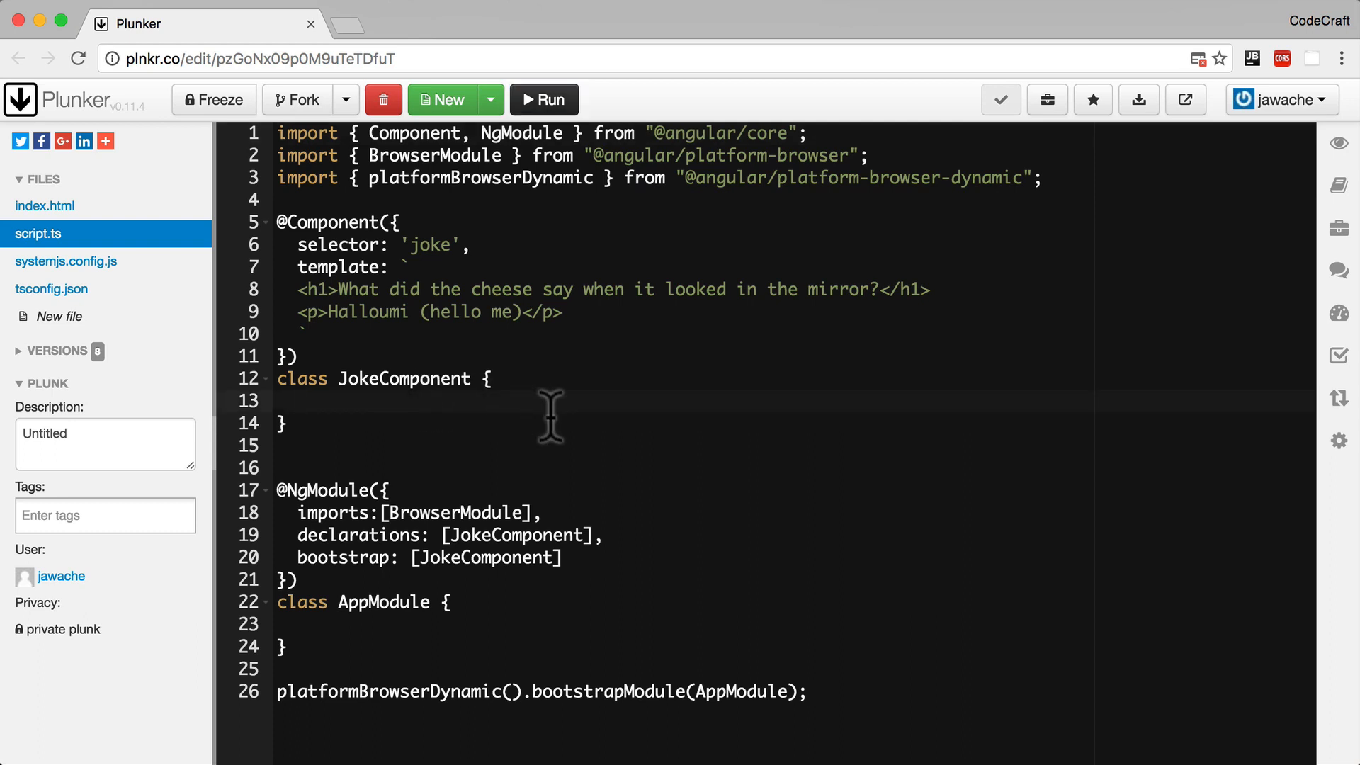
Declare setup: string; and punchline: string; inside JokeComponent
{"action": "type", "text": "setu"}
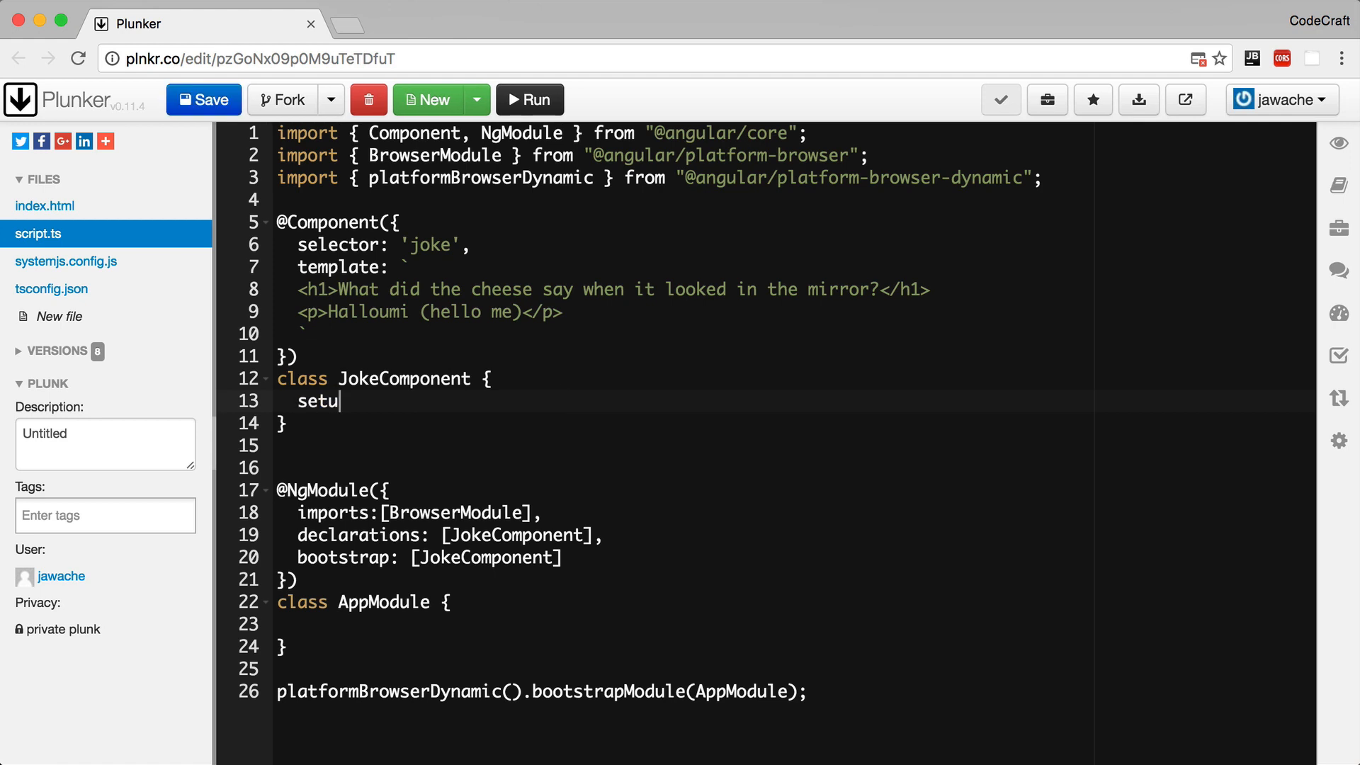
{"action": "type", "text": "p: string;"}
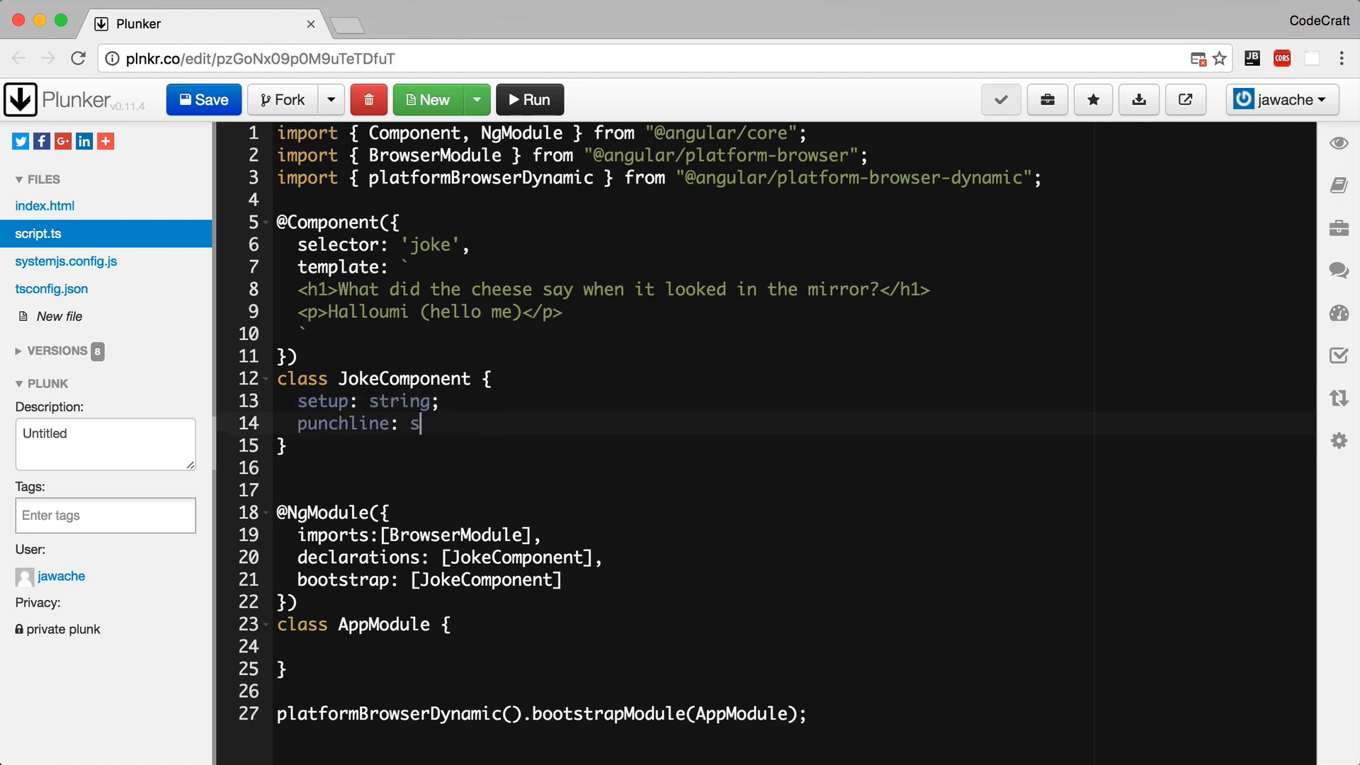
{"action": "type", "text": "tring;"}
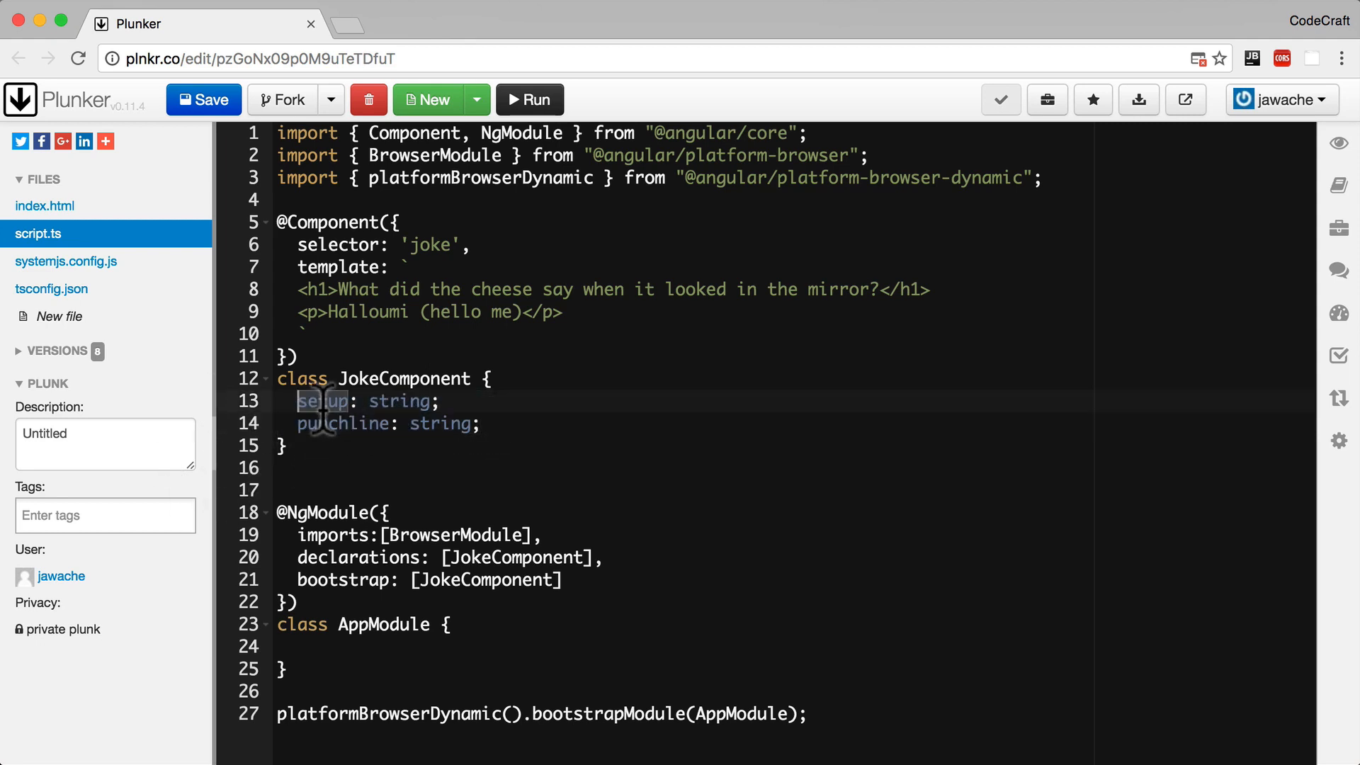
{"action": "double_click", "coordinate": [342, 424]}
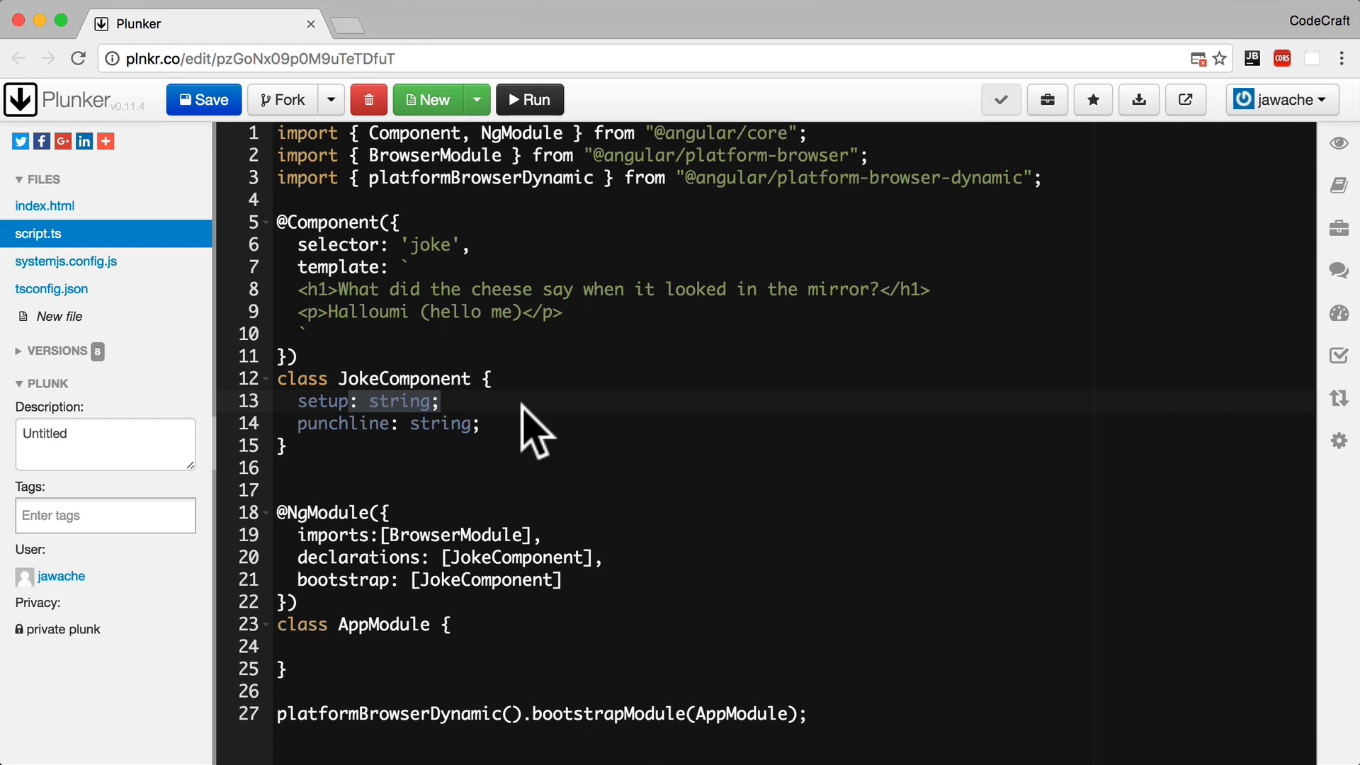
{"action": "left_click", "coordinate": [438, 401]}
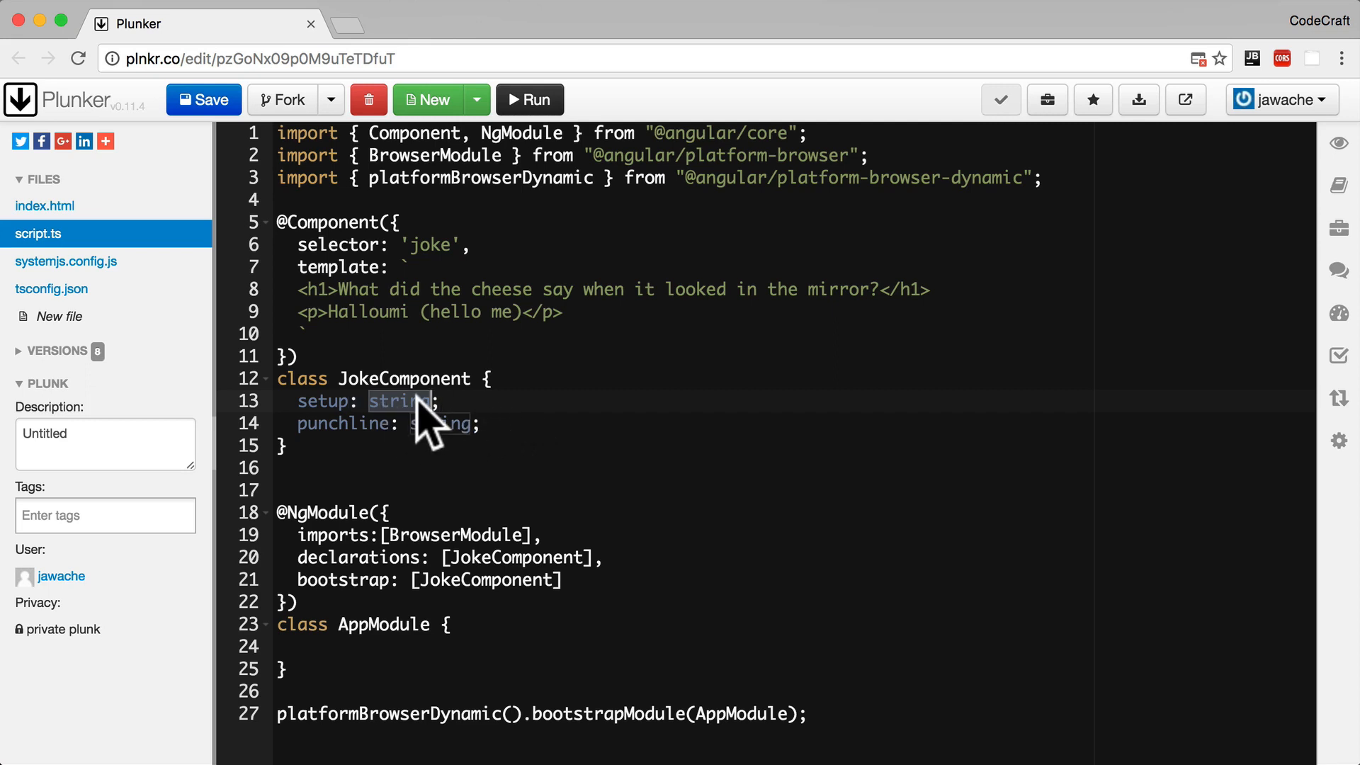
{"action": "mouse_move", "coordinate": [556, 426]}
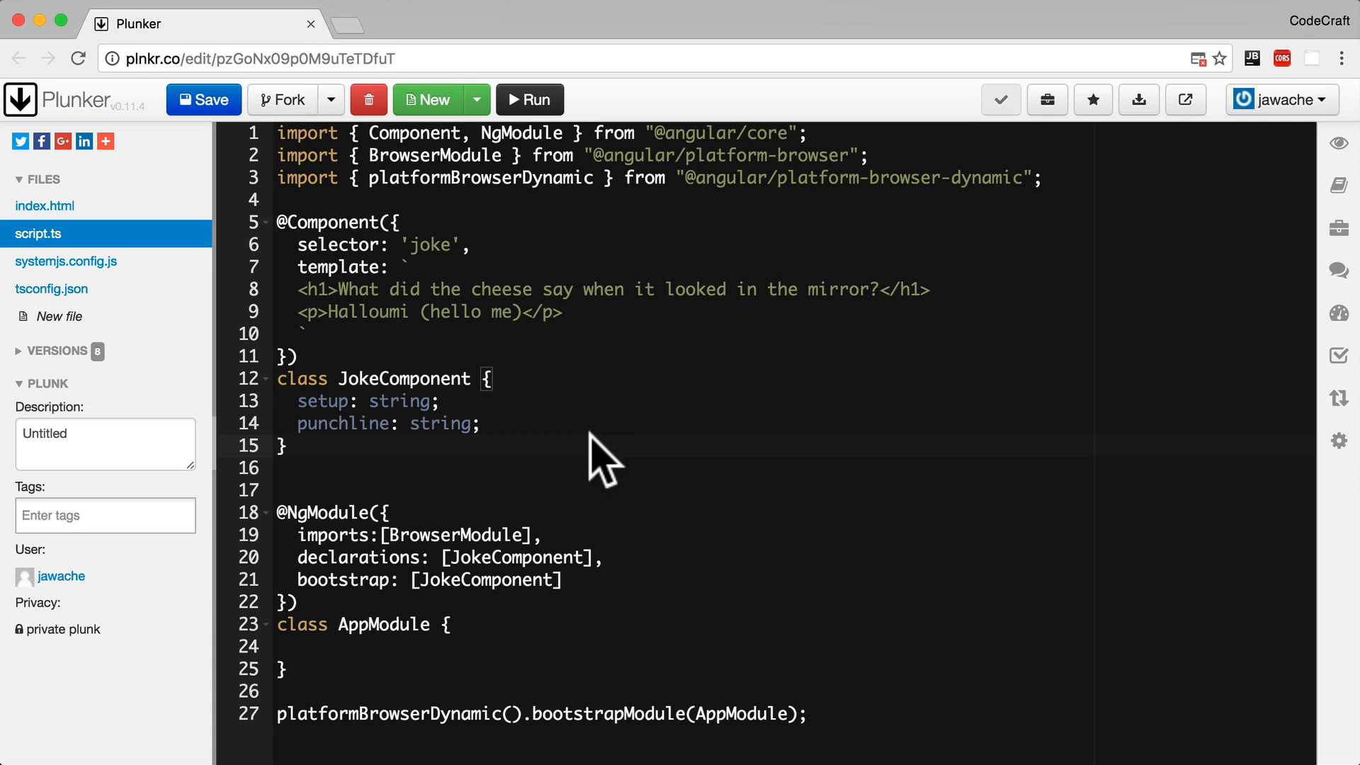
{"action": "mouse_move", "coordinate": [299, 633]}
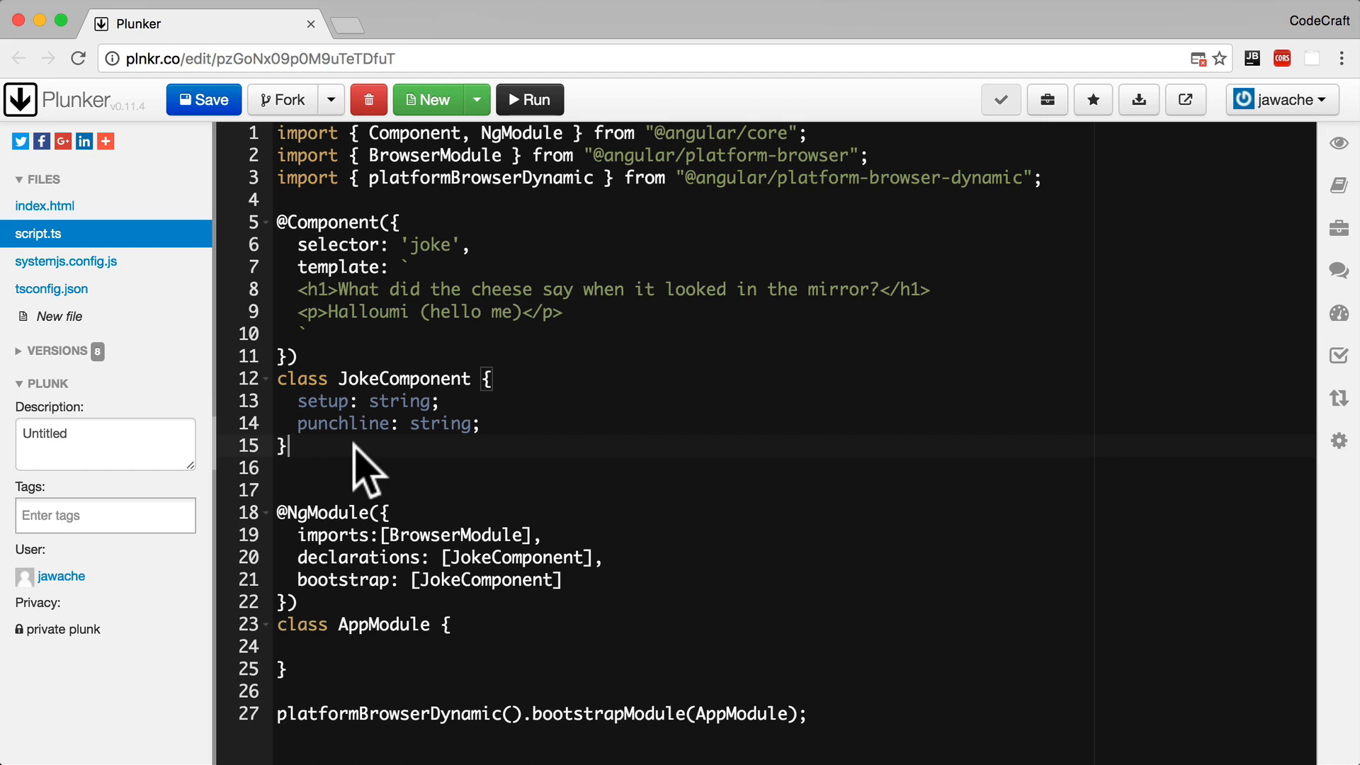
Add let joke = new JokeComponent(); below the class
{"action": "type", "text": "let"}
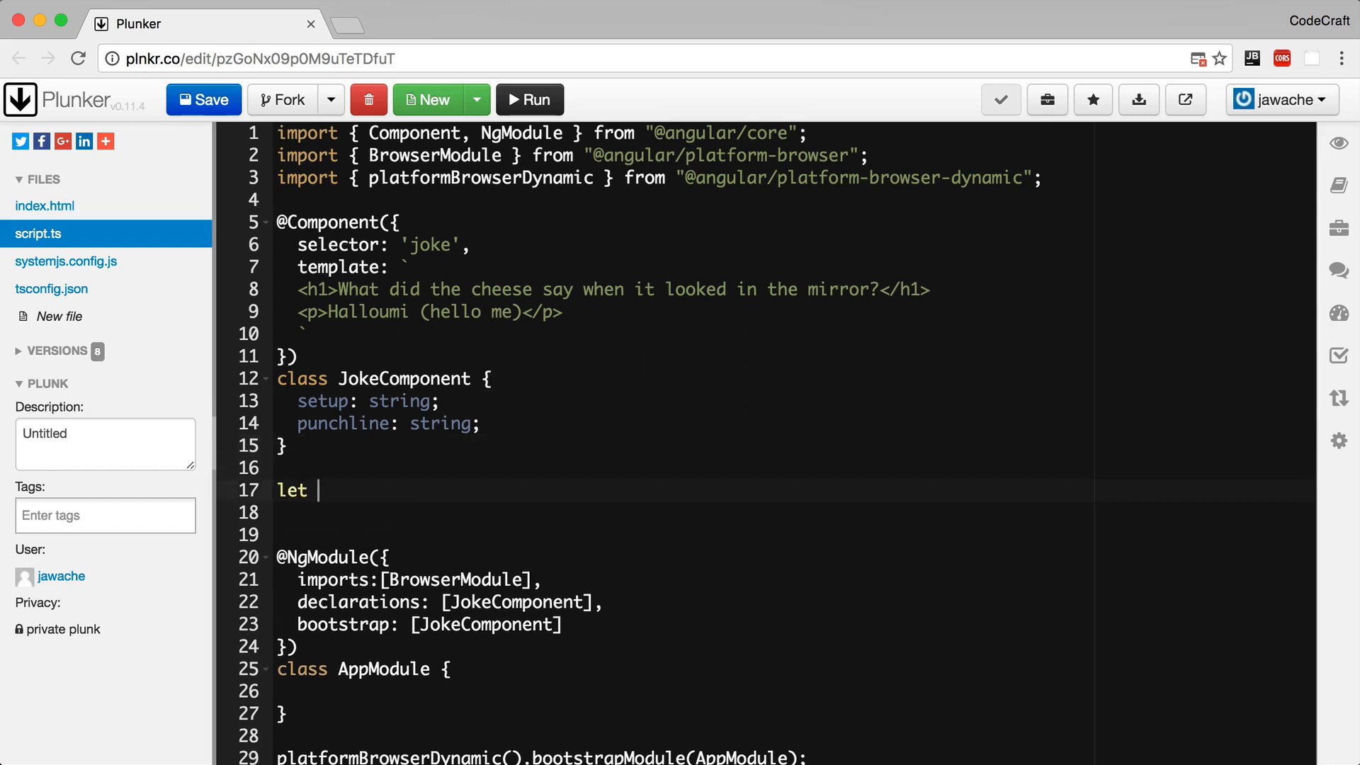
{"action": "type", "text": "joke = new"}
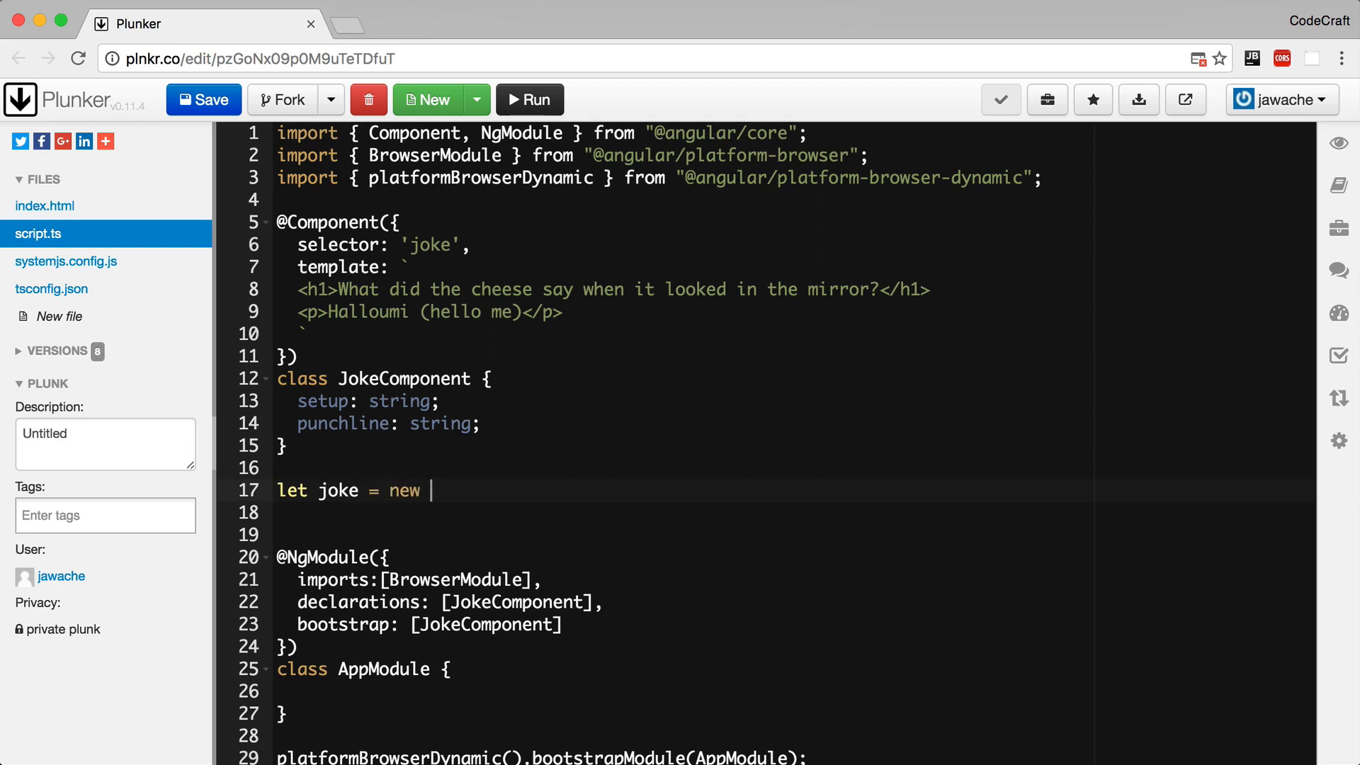
{"action": "type", "text": "JokeComp"}
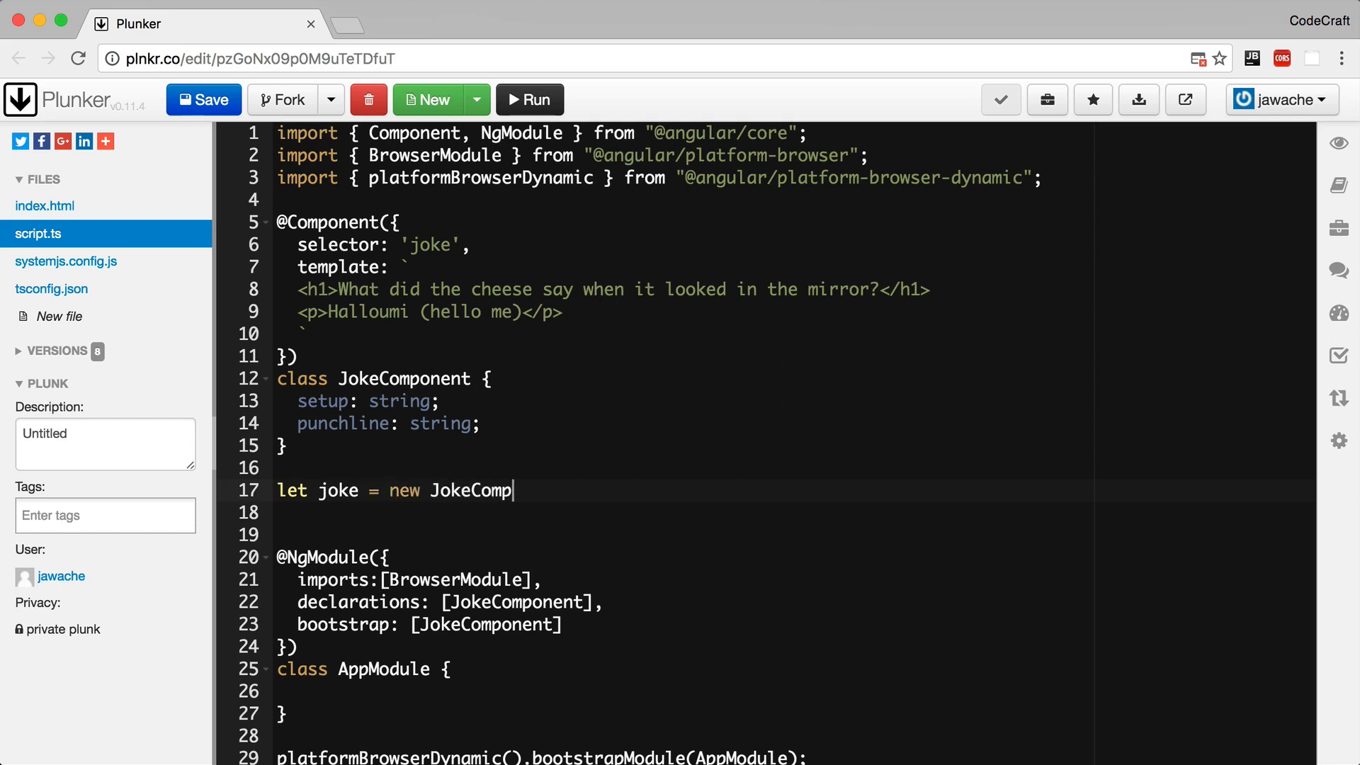
{"action": "type", "text": "onent();"}
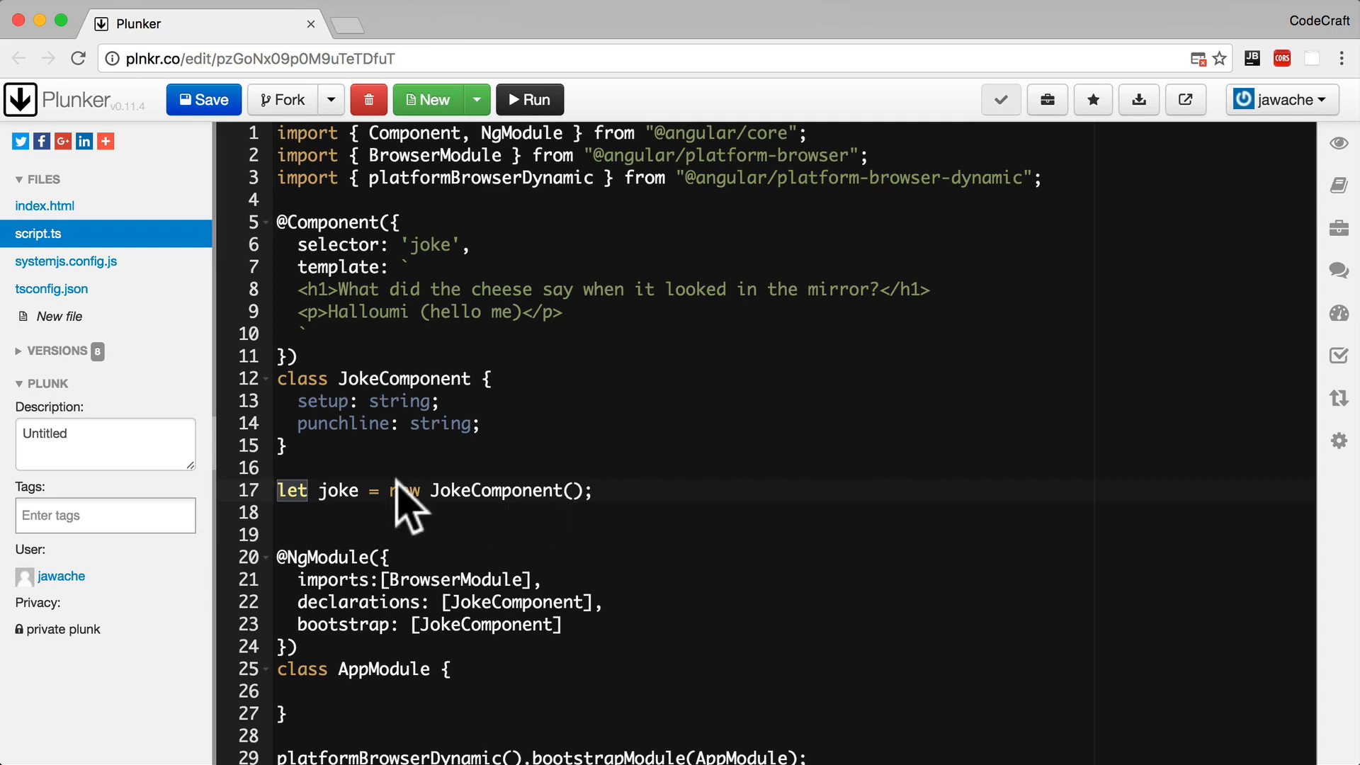
Highlight the joke variable name on the new line
{"action": "double_click", "coordinate": [337, 490]}
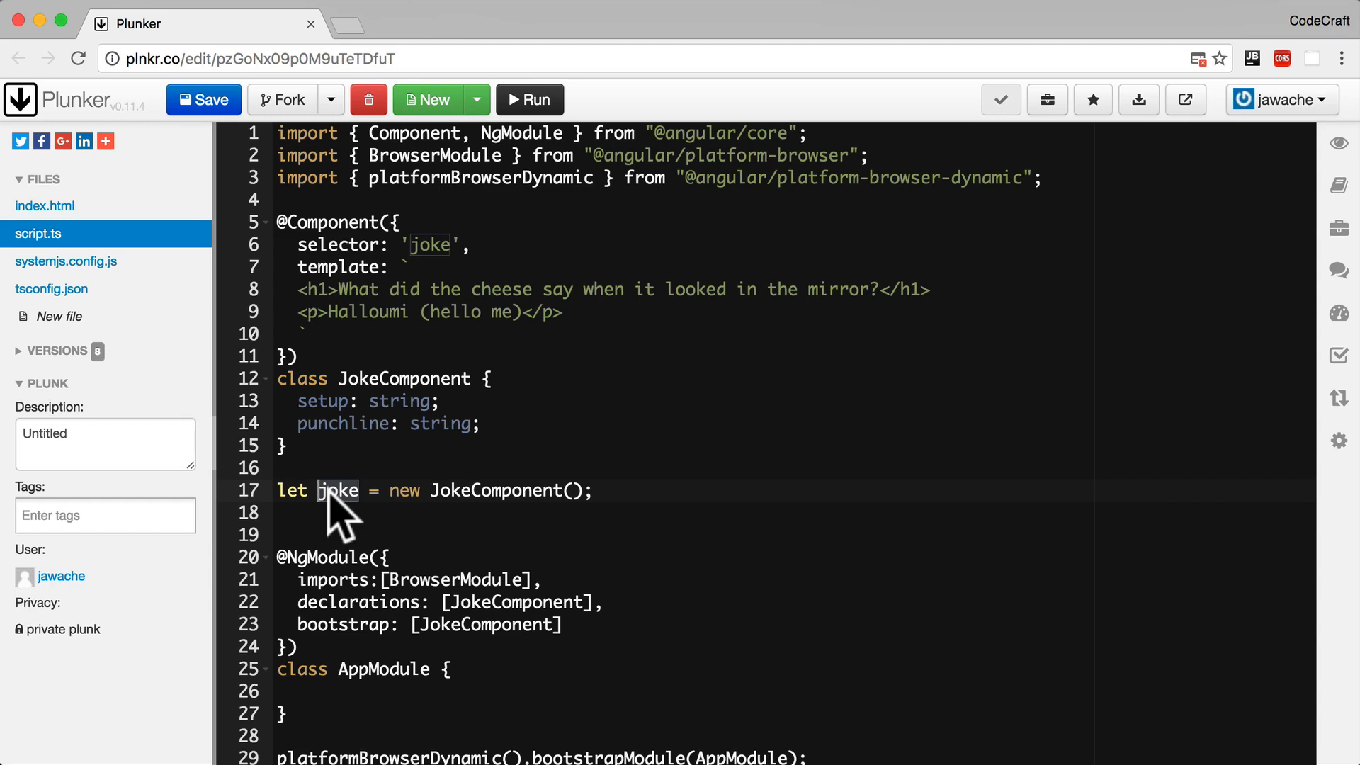
{"action": "mouse_move", "coordinate": [481, 447]}
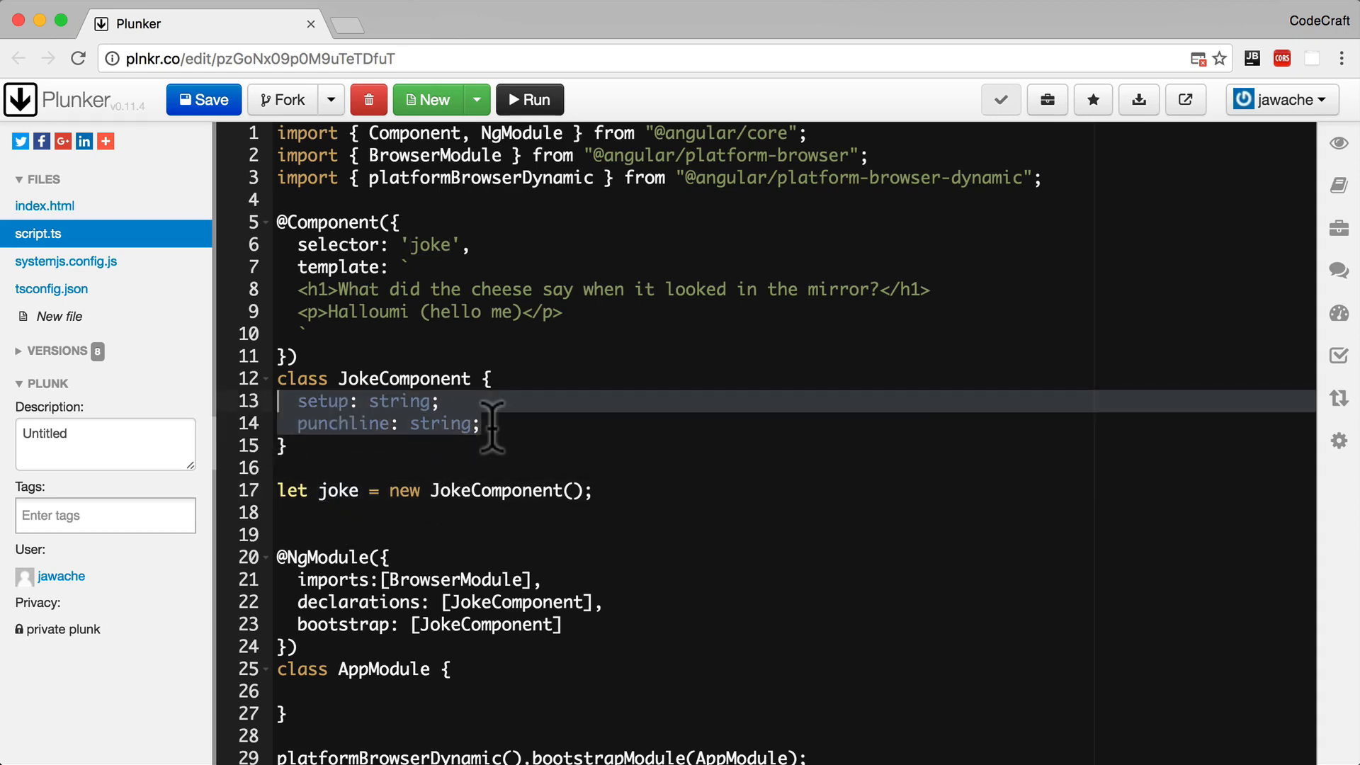
{"action": "mouse_move", "coordinate": [364, 508]}
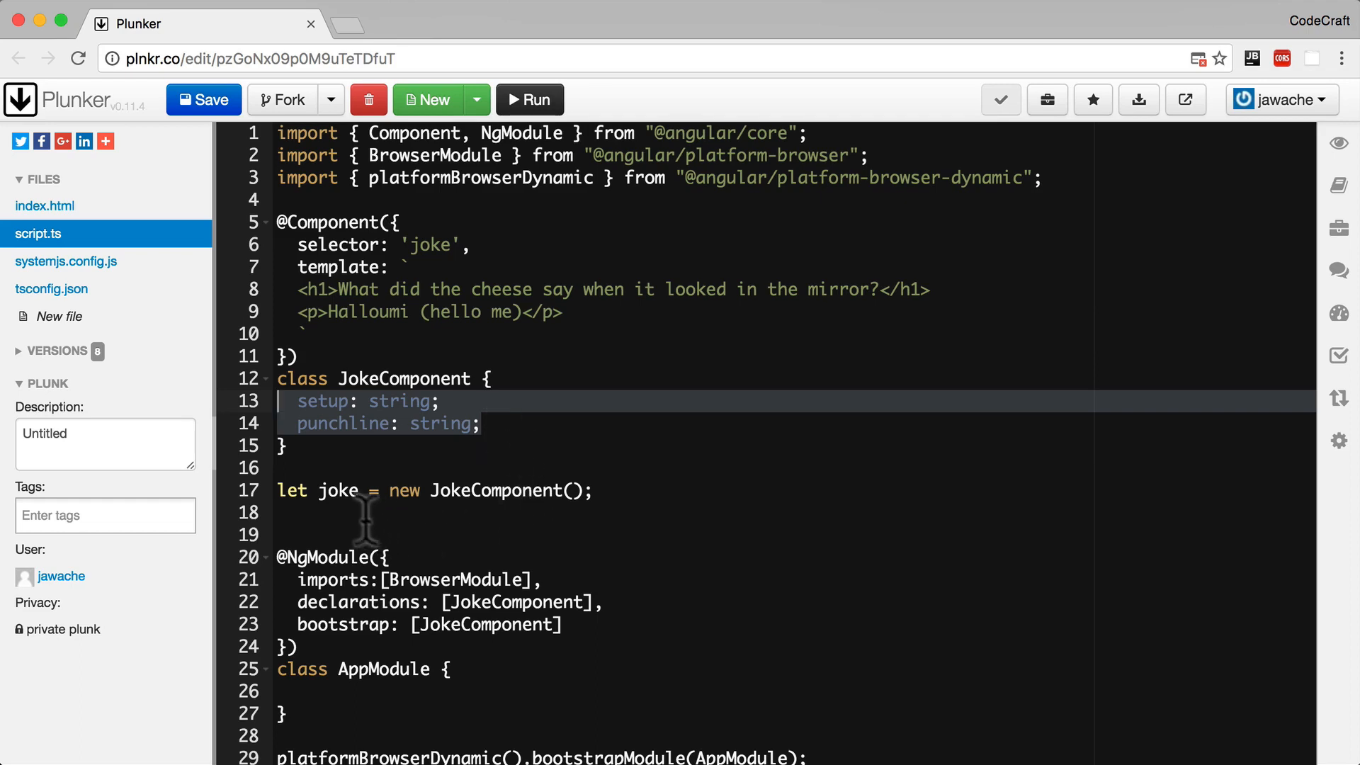
{"action": "left_click", "coordinate": [339, 490]}
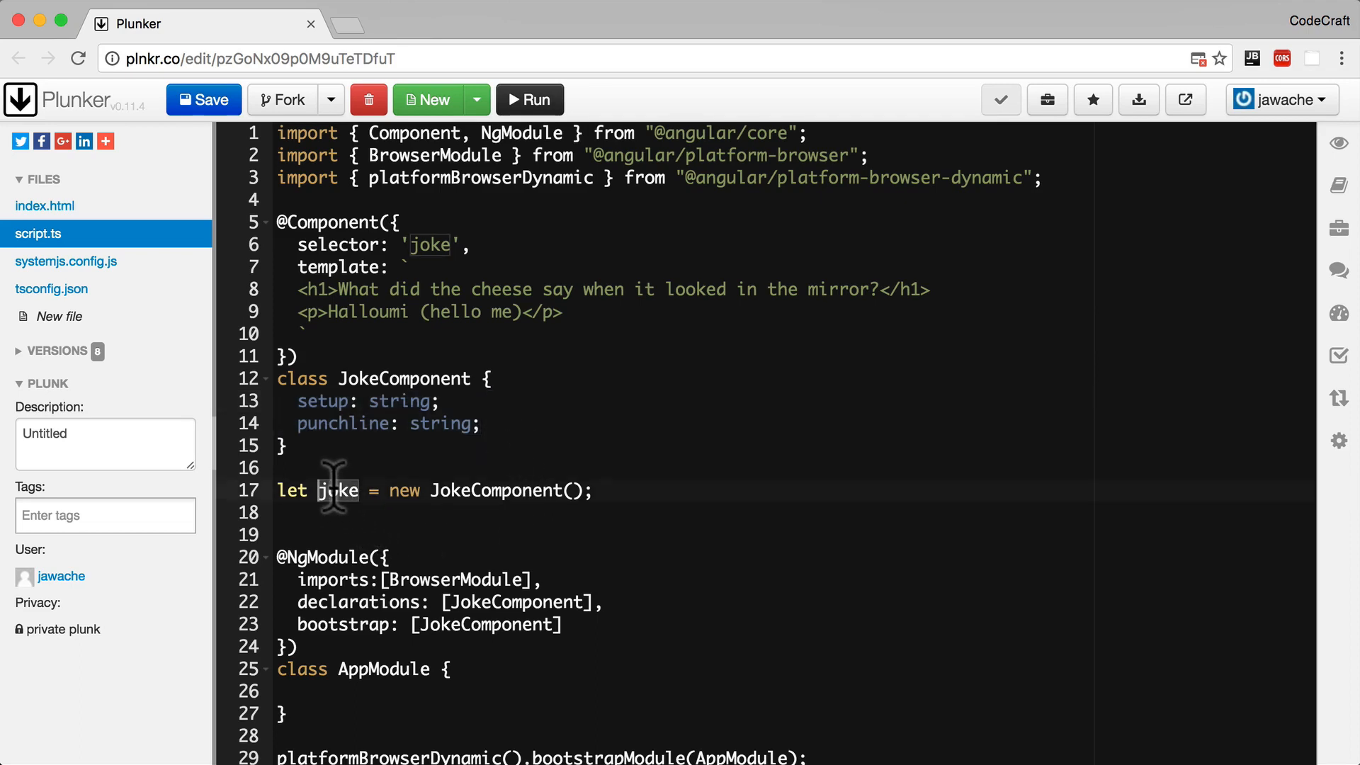
{"action": "double_click", "coordinate": [337, 490]}
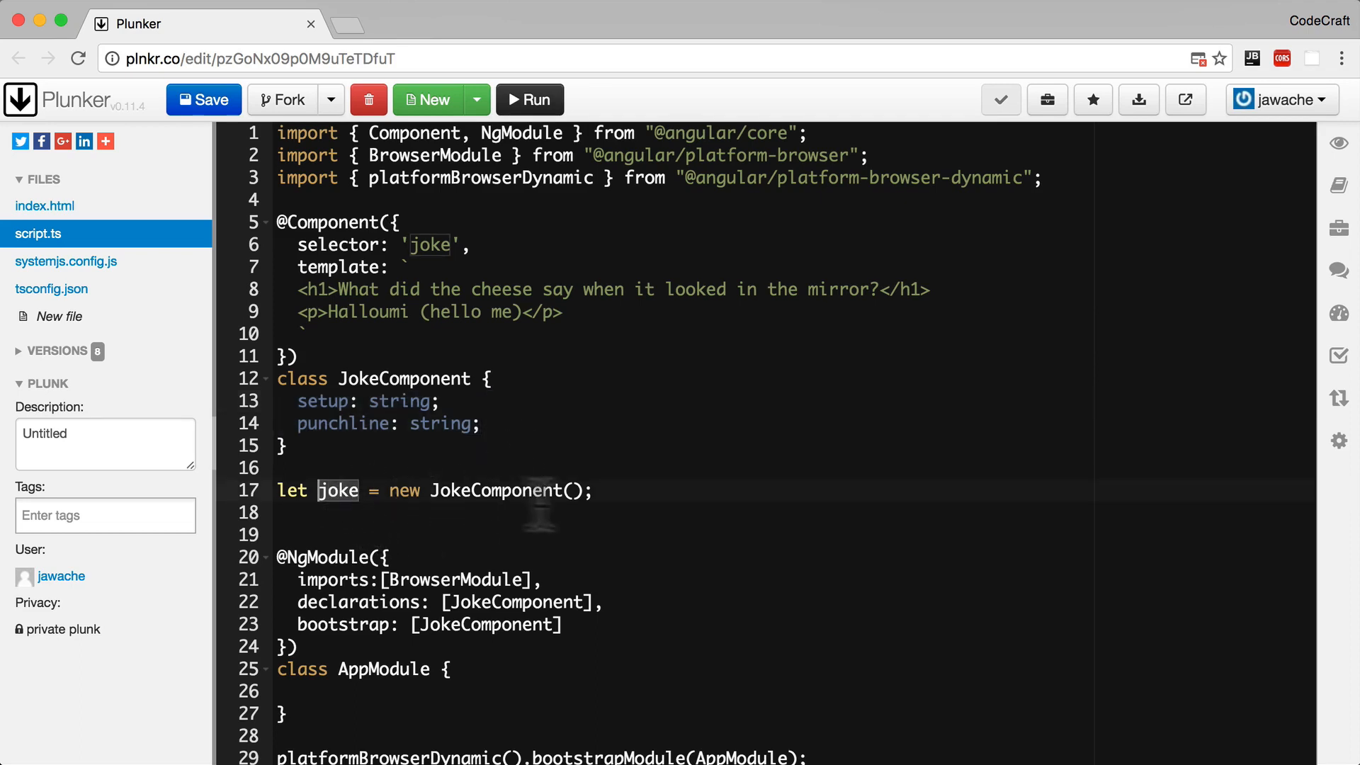
{"action": "type", "text": "co"}
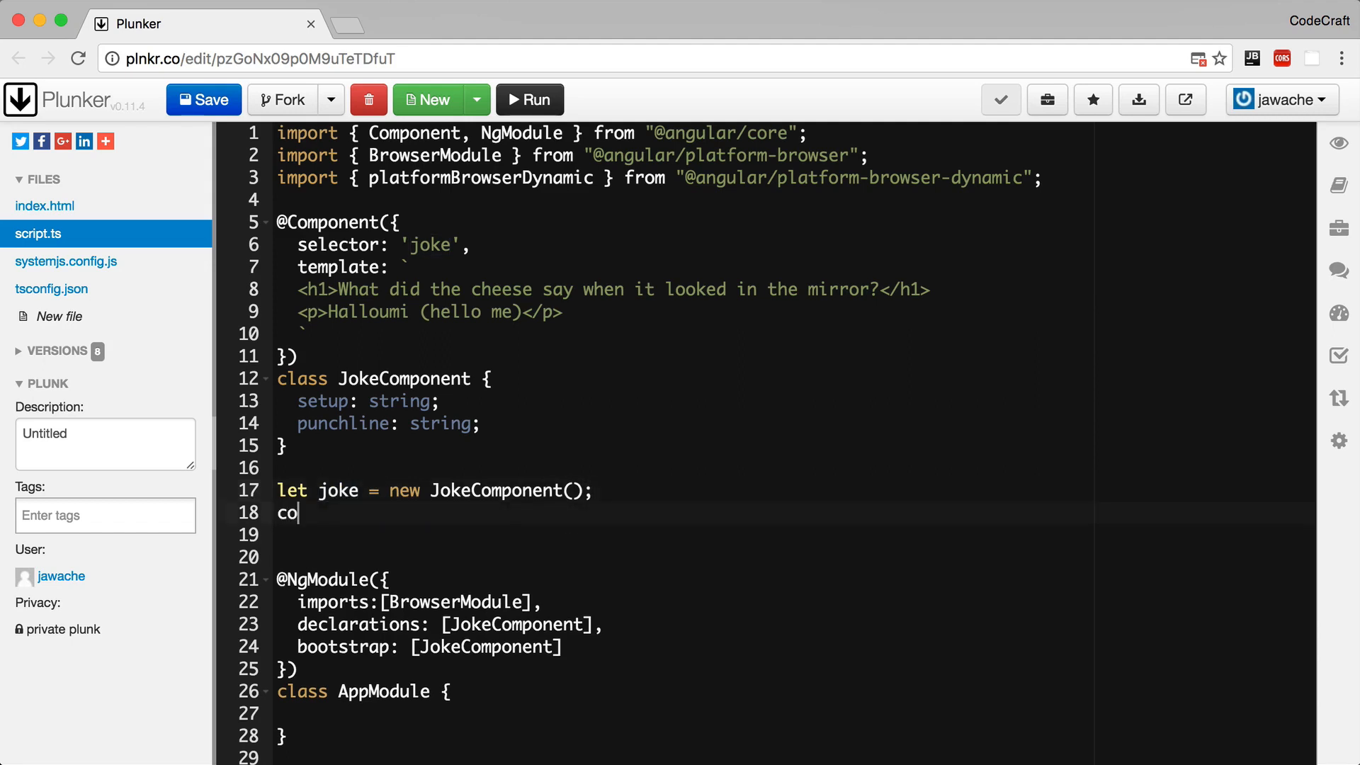
{"action": "type", "text": "nsole.log(joke.setup)"}
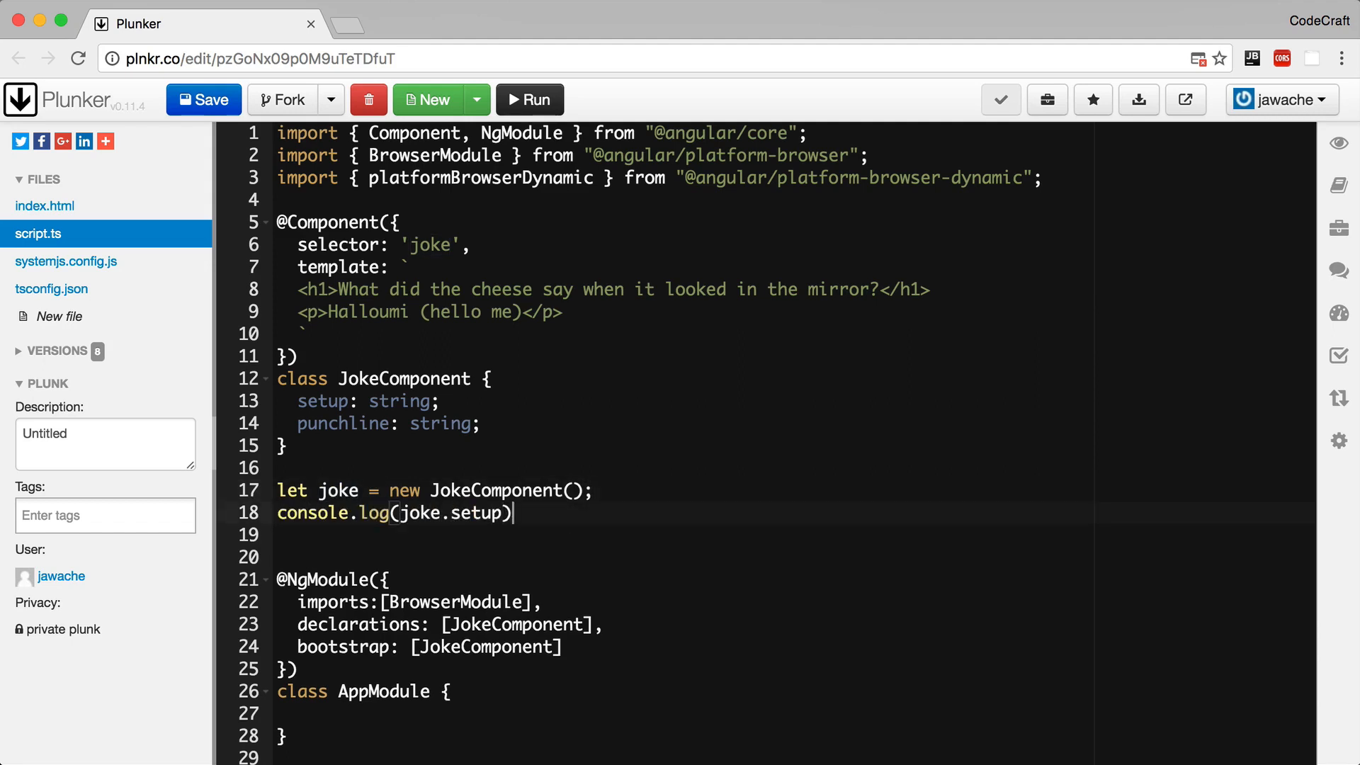
{"action": "type", "text": ";"}
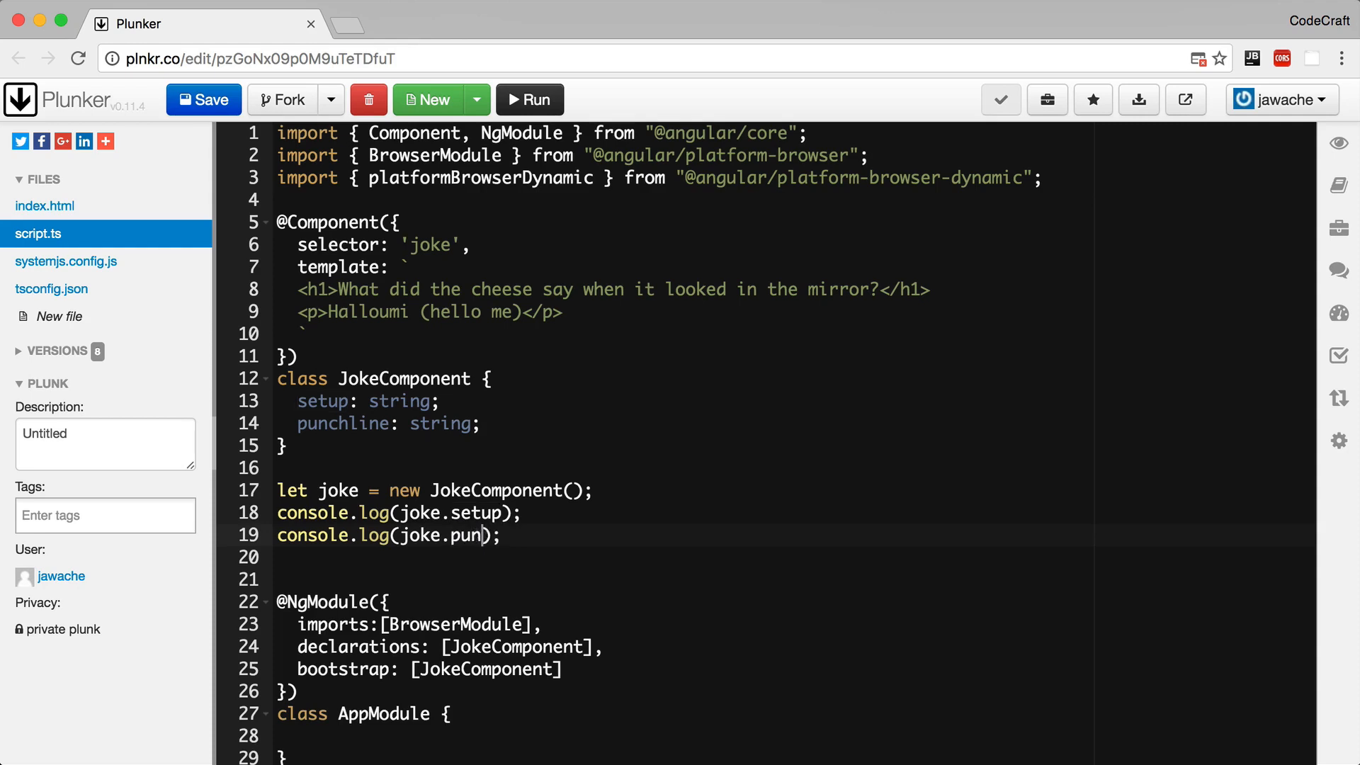
{"action": "left_click", "coordinate": [203, 99]}
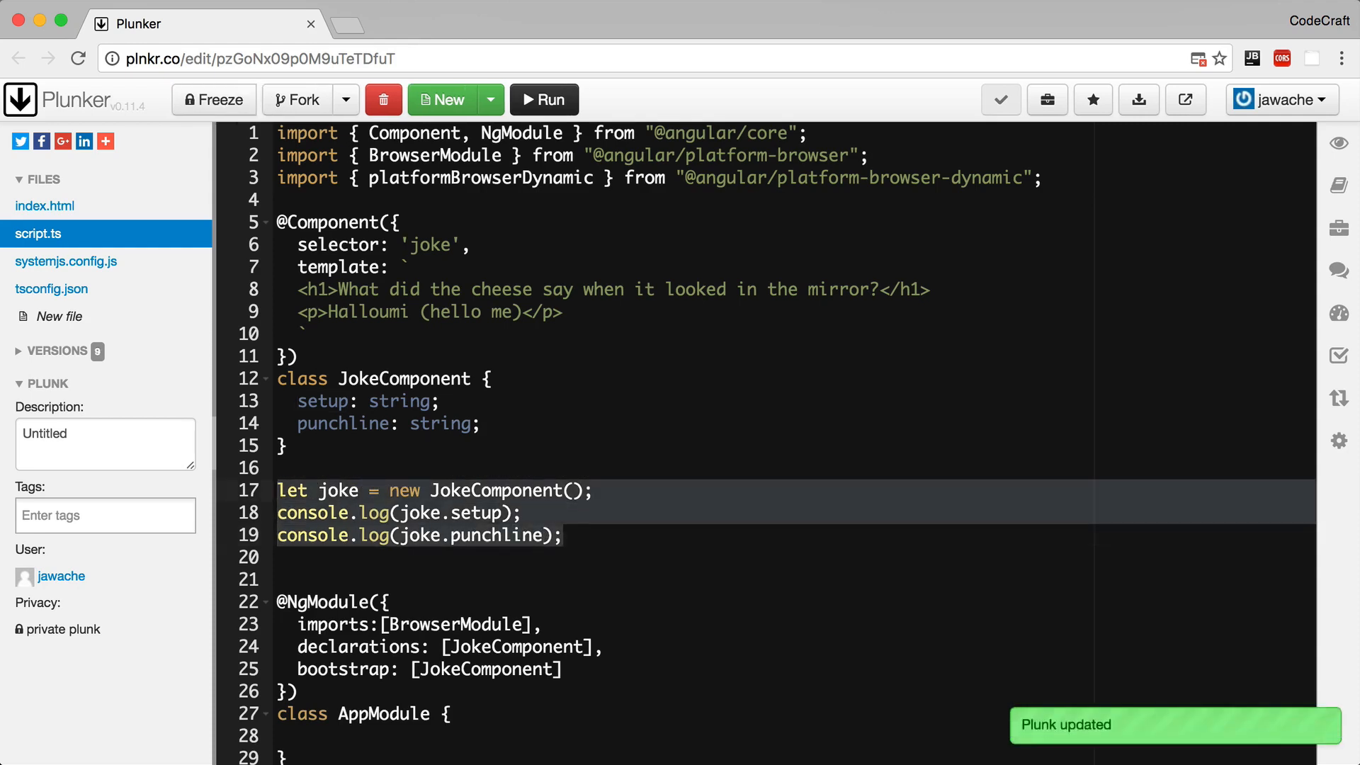
{"action": "mouse_move", "coordinate": [571, 454]}
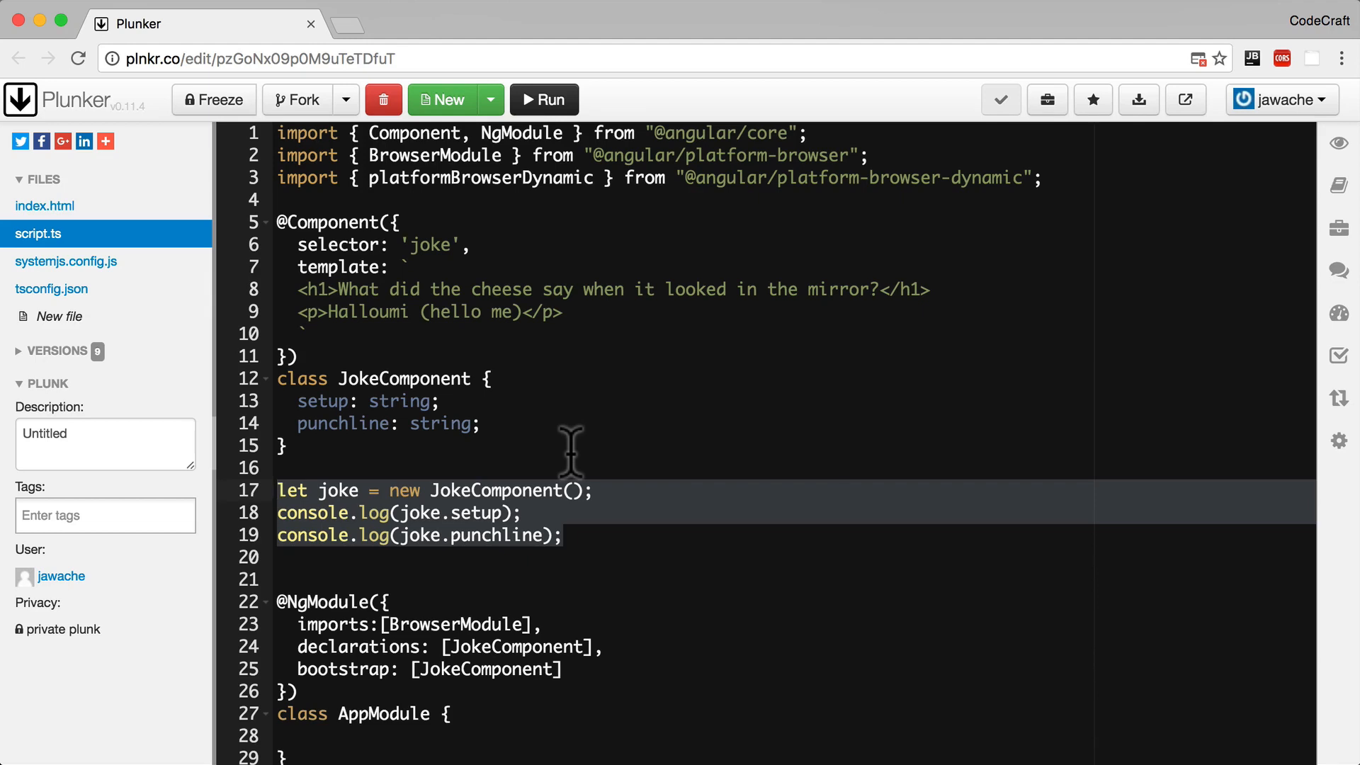
{"action": "mouse_move", "coordinate": [459, 459]}
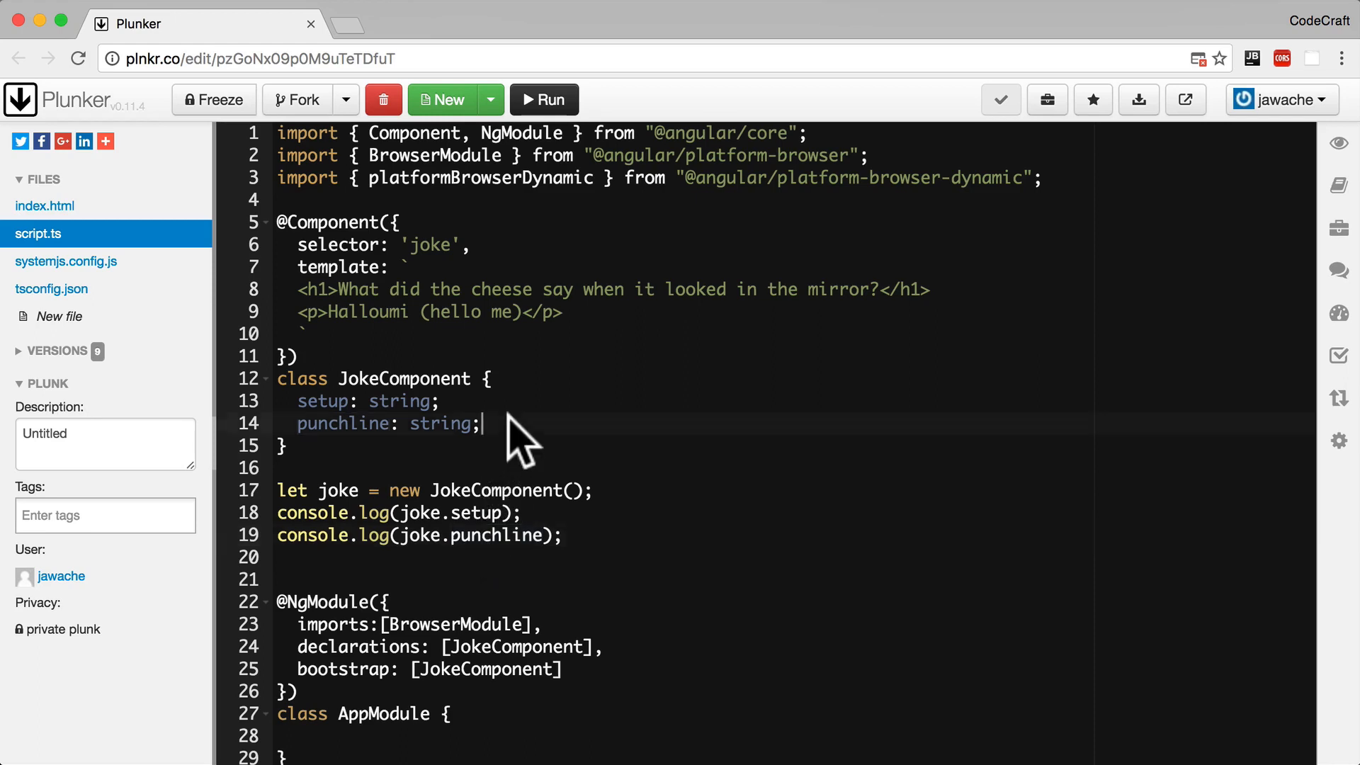
Add a constructor assigning the cheese setup and Halloumi punchline, and empty the h1 and p
{"action": "type", "text": "constructor() {"}
{"action": "type", "text": "this.setu"}
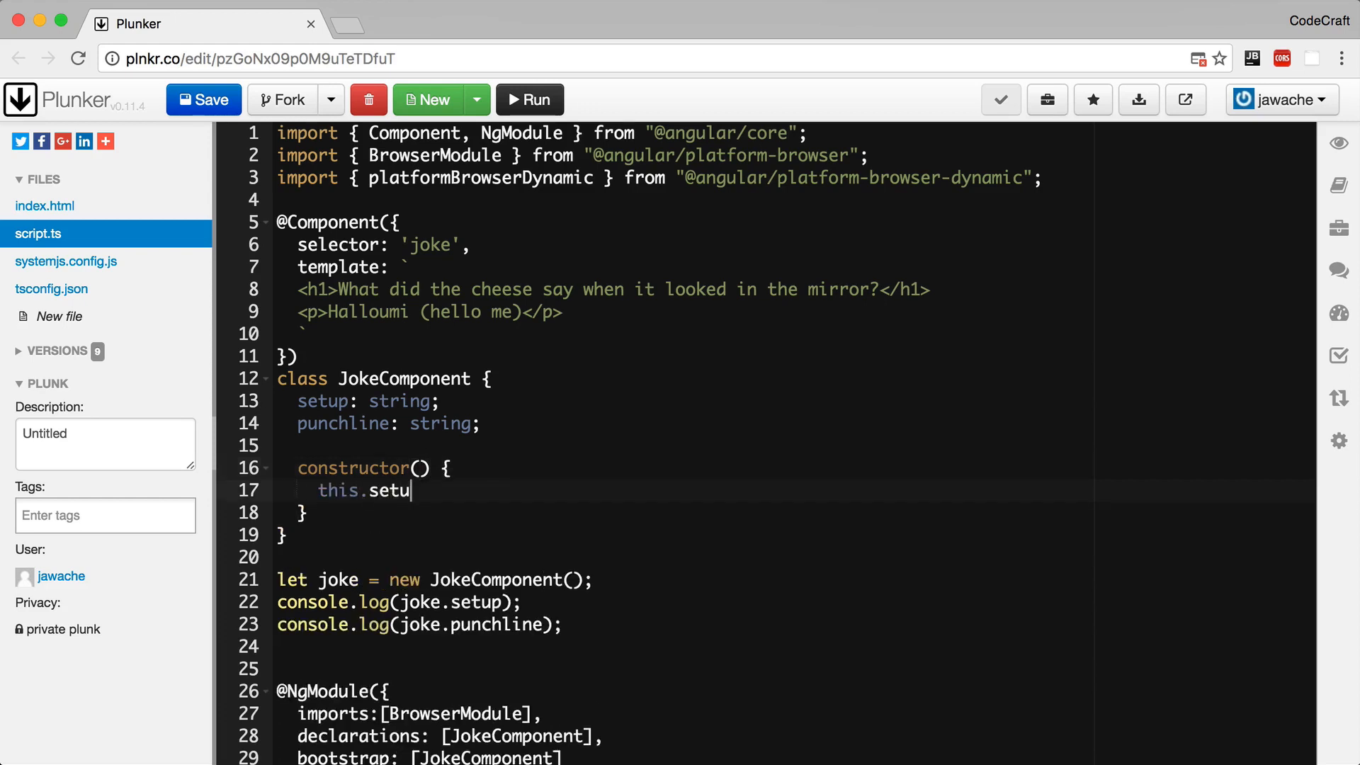
{"action": "type", "text": "p = \"\""}
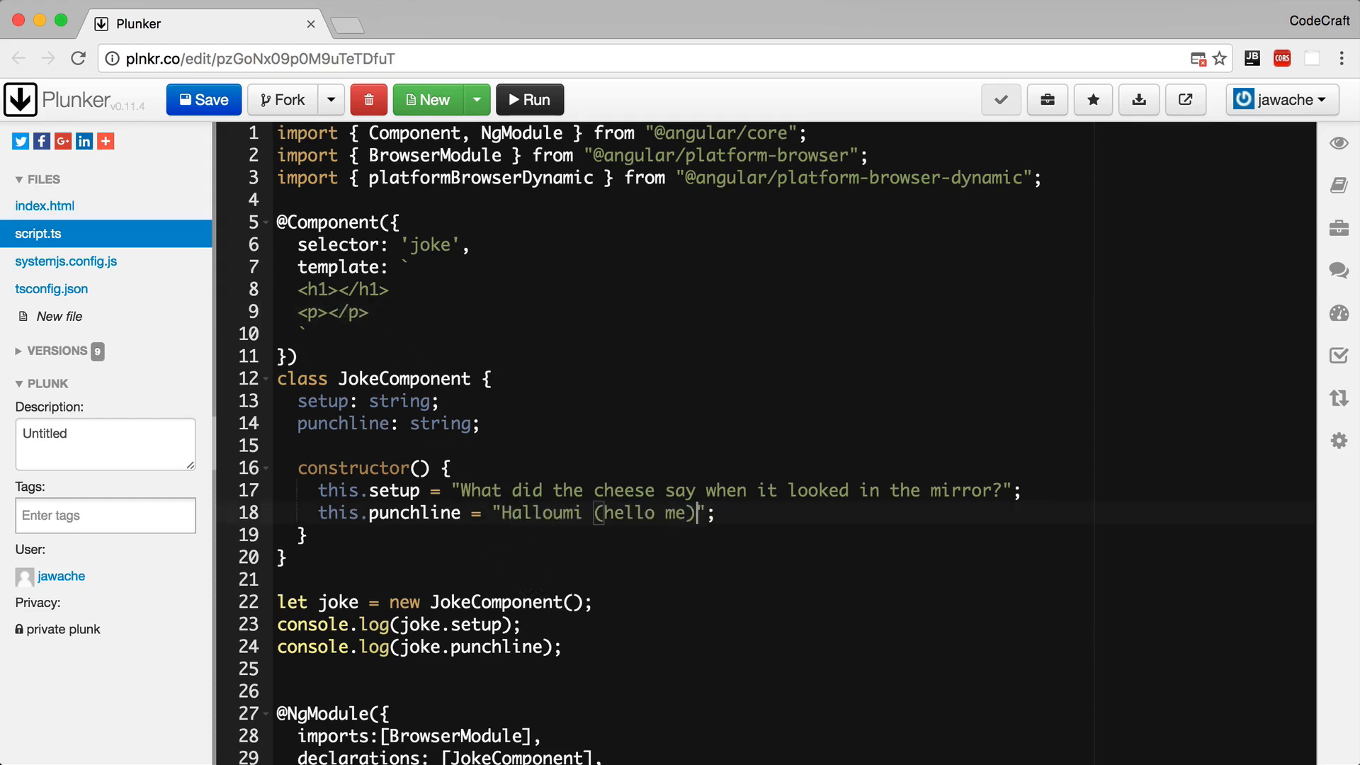
{"action": "mouse_move", "coordinate": [542, 629]}
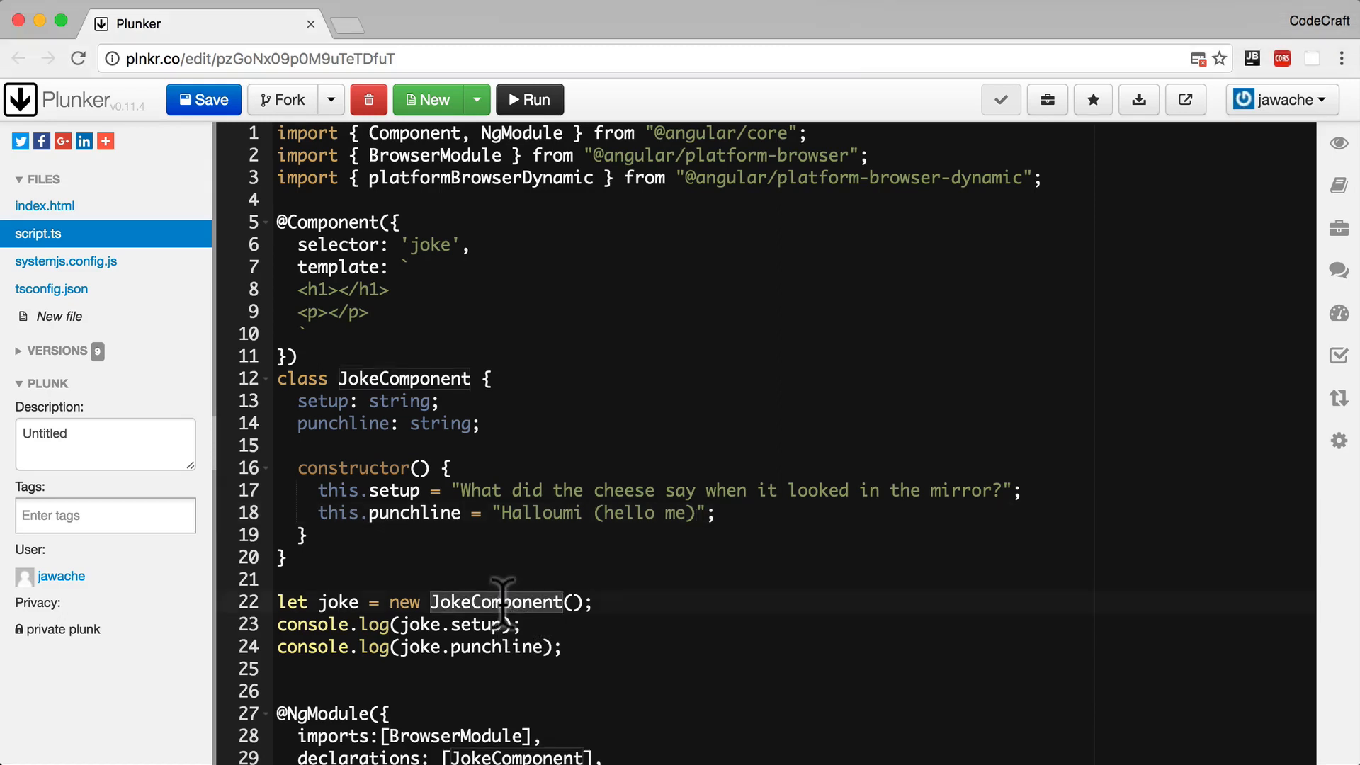
{"action": "mouse_move", "coordinate": [386, 486]}
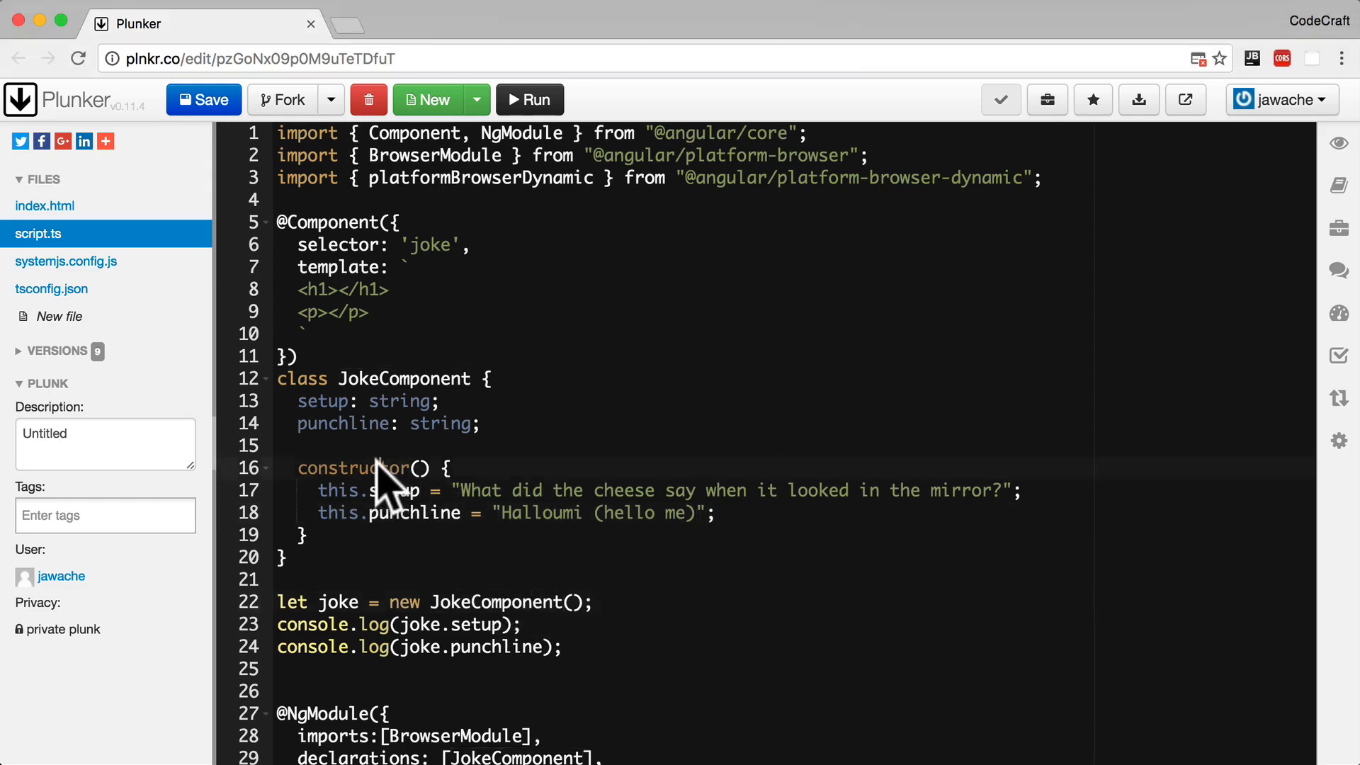
{"action": "double_click", "coordinate": [354, 468]}
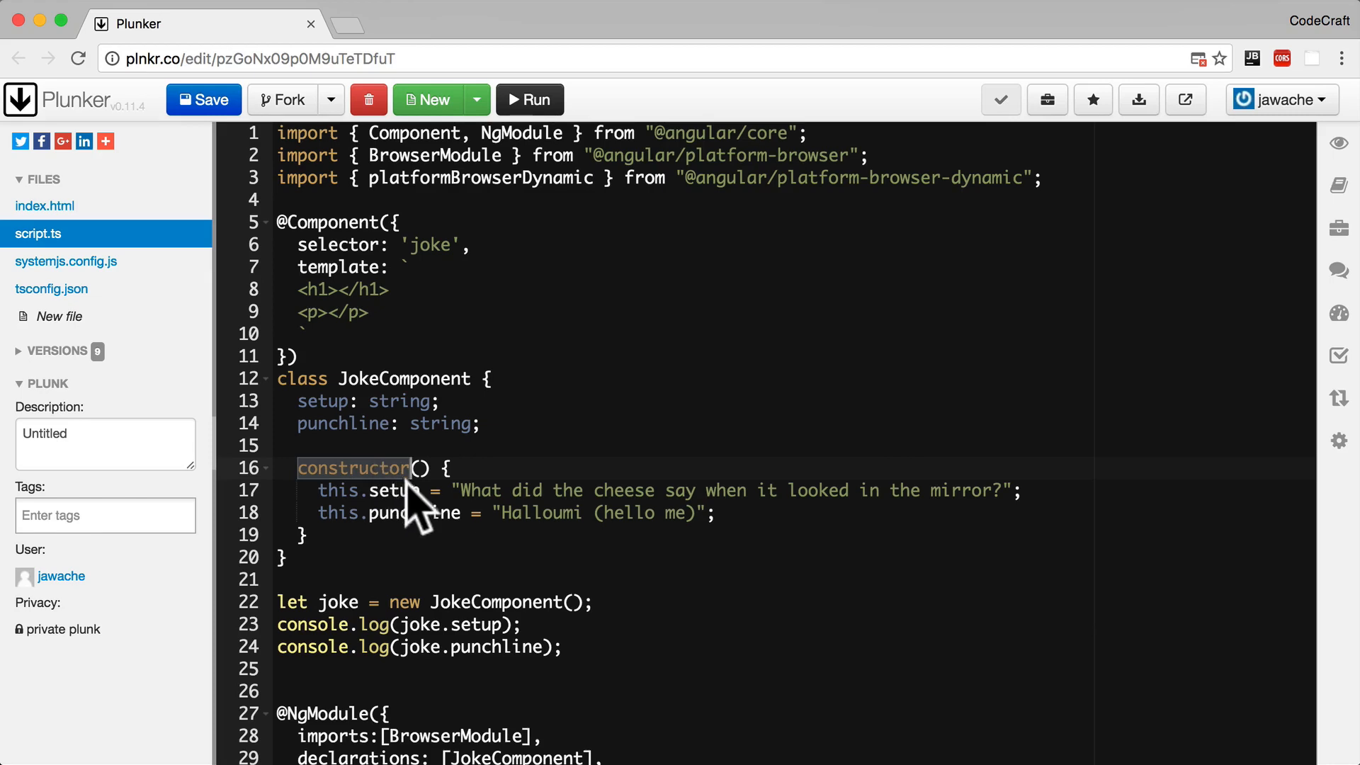
{"action": "double_click", "coordinate": [415, 512]}
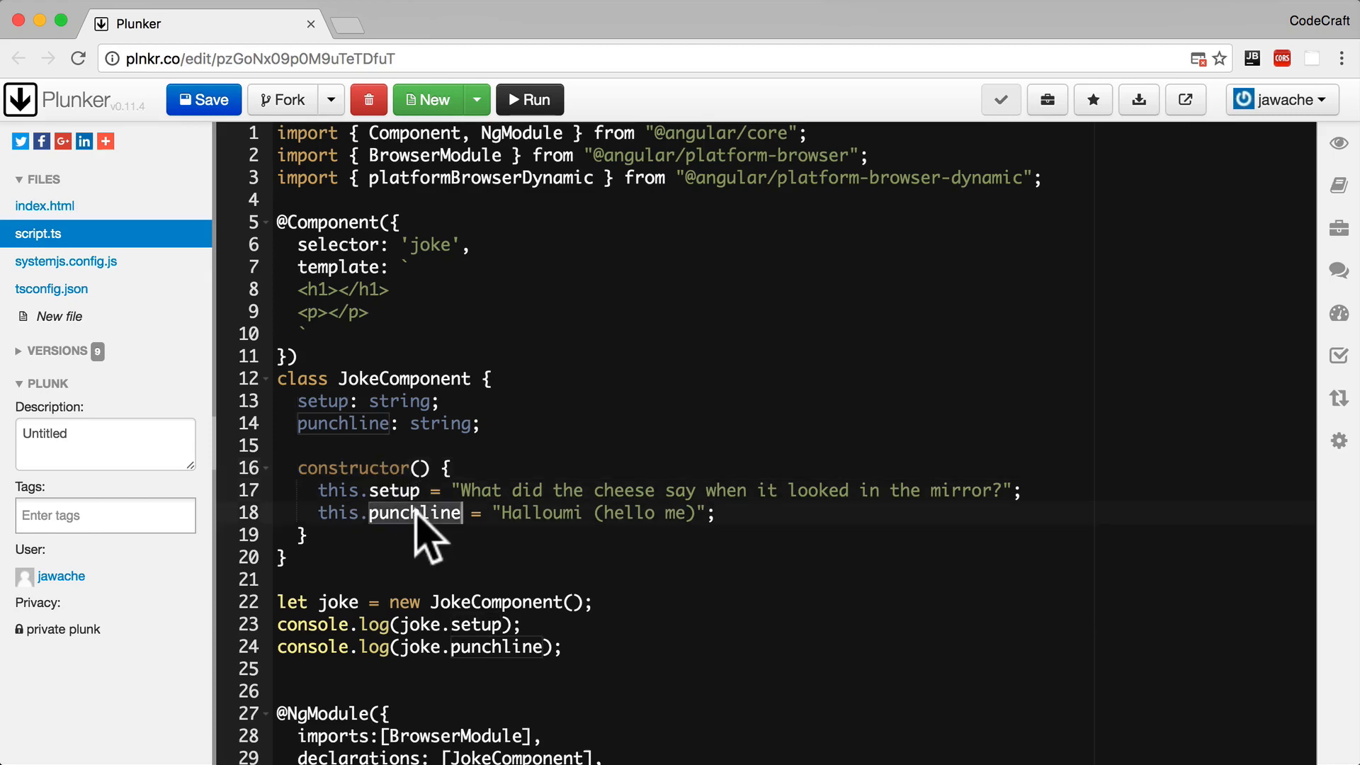
{"action": "mouse_move", "coordinate": [590, 668]}
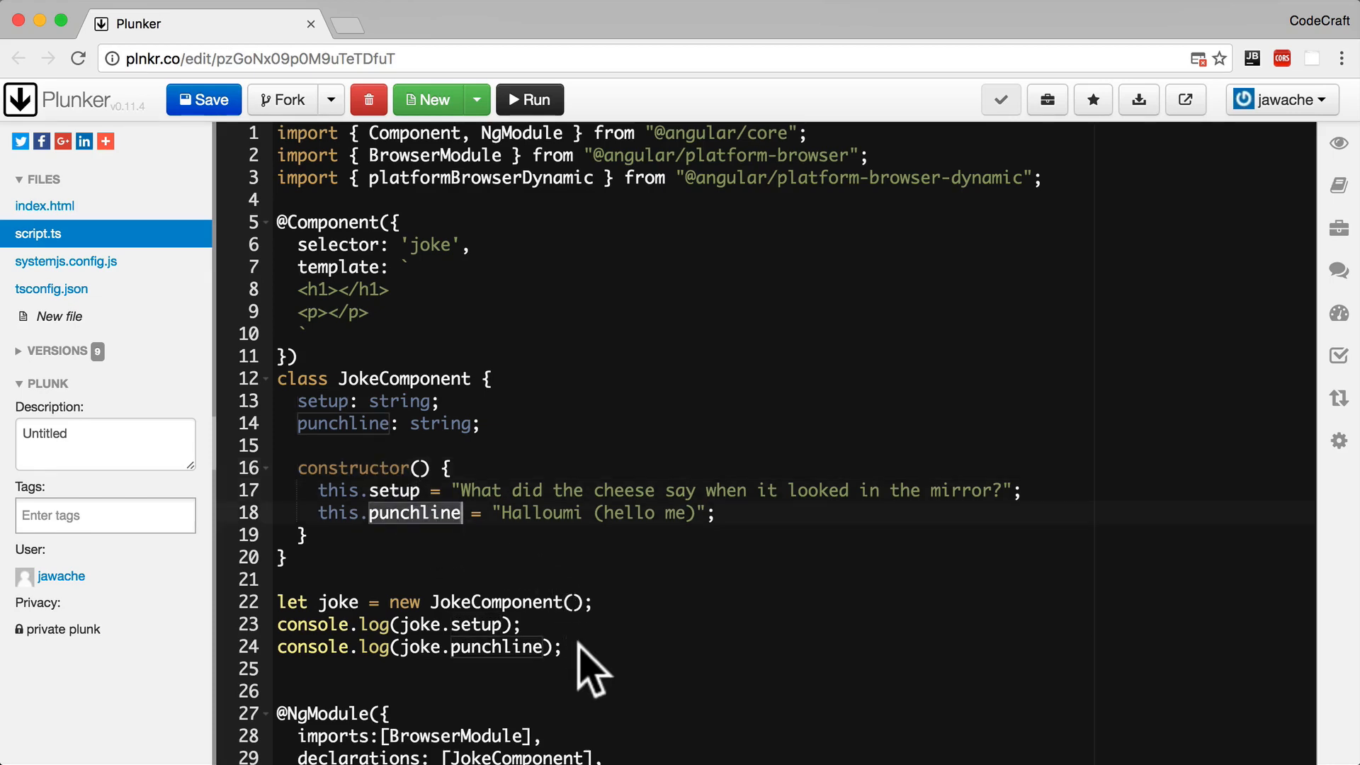
{"action": "mouse_move", "coordinate": [473, 508]}
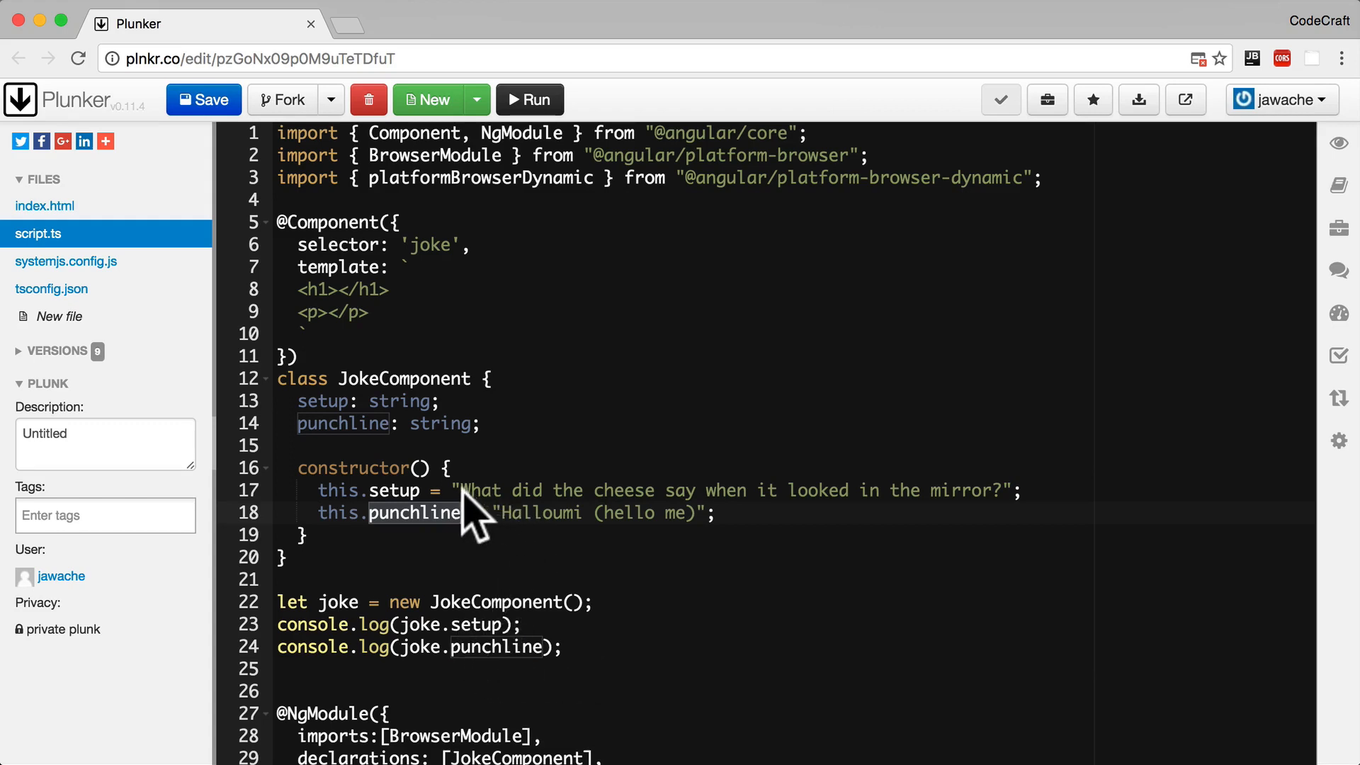
{"action": "mouse_move", "coordinate": [989, 512]}
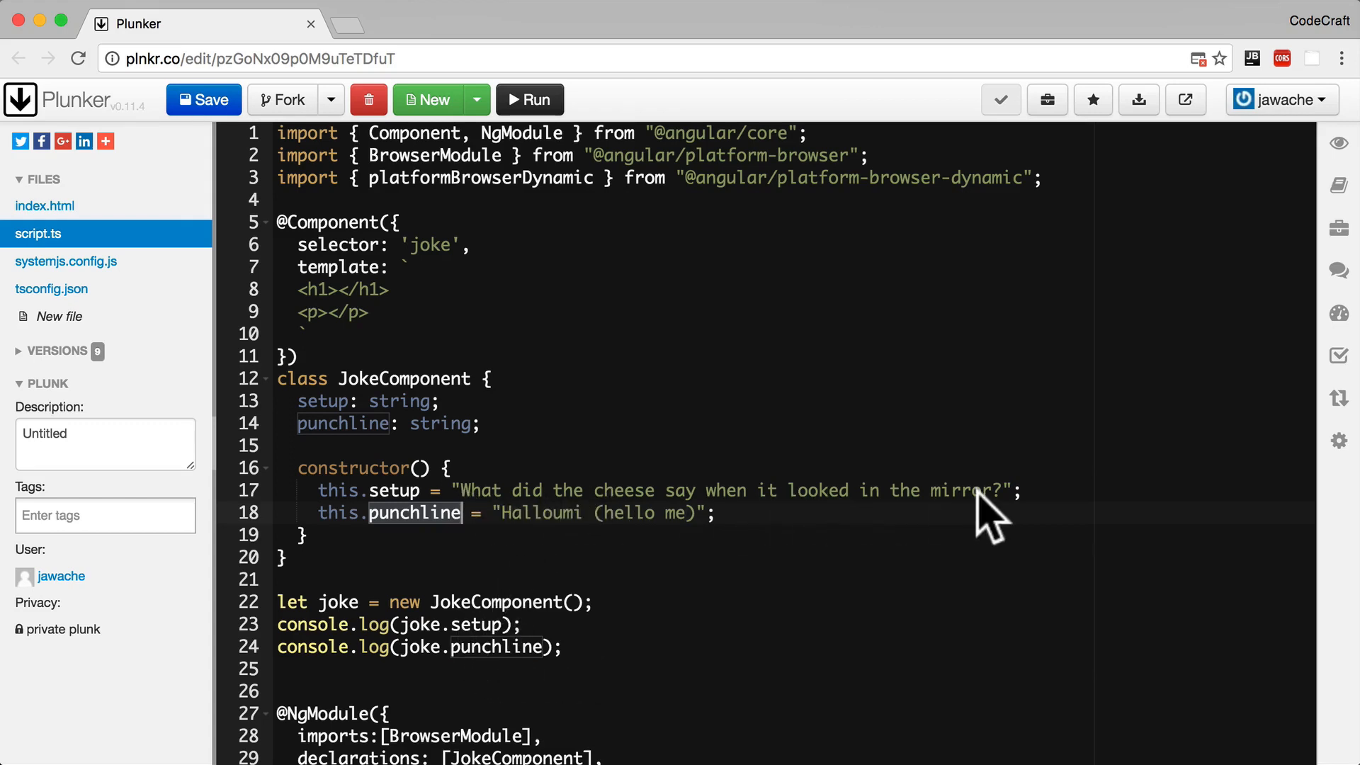
{"action": "mouse_move", "coordinate": [616, 664]}
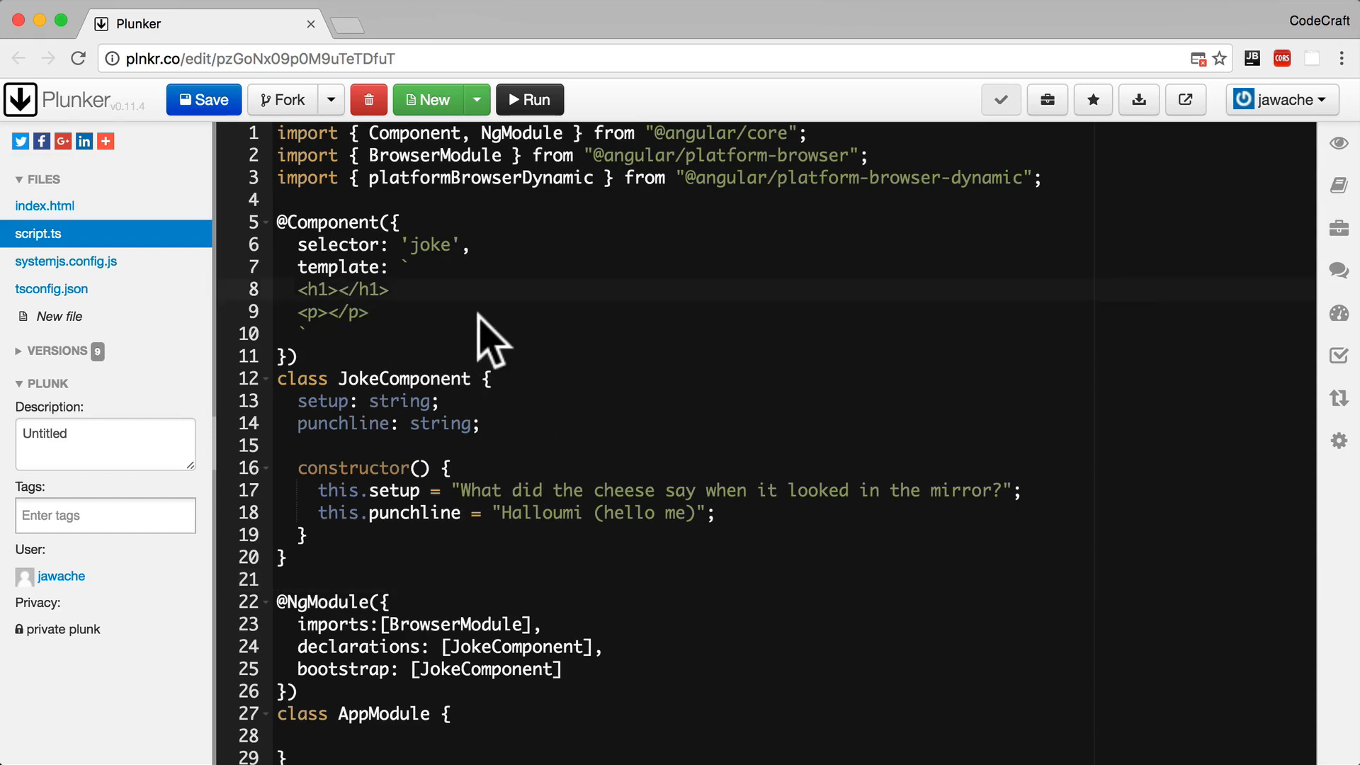
Delete the let joke and console.log lines and start {{ interpolation in the h1
{"action": "type", "text": "{{"}
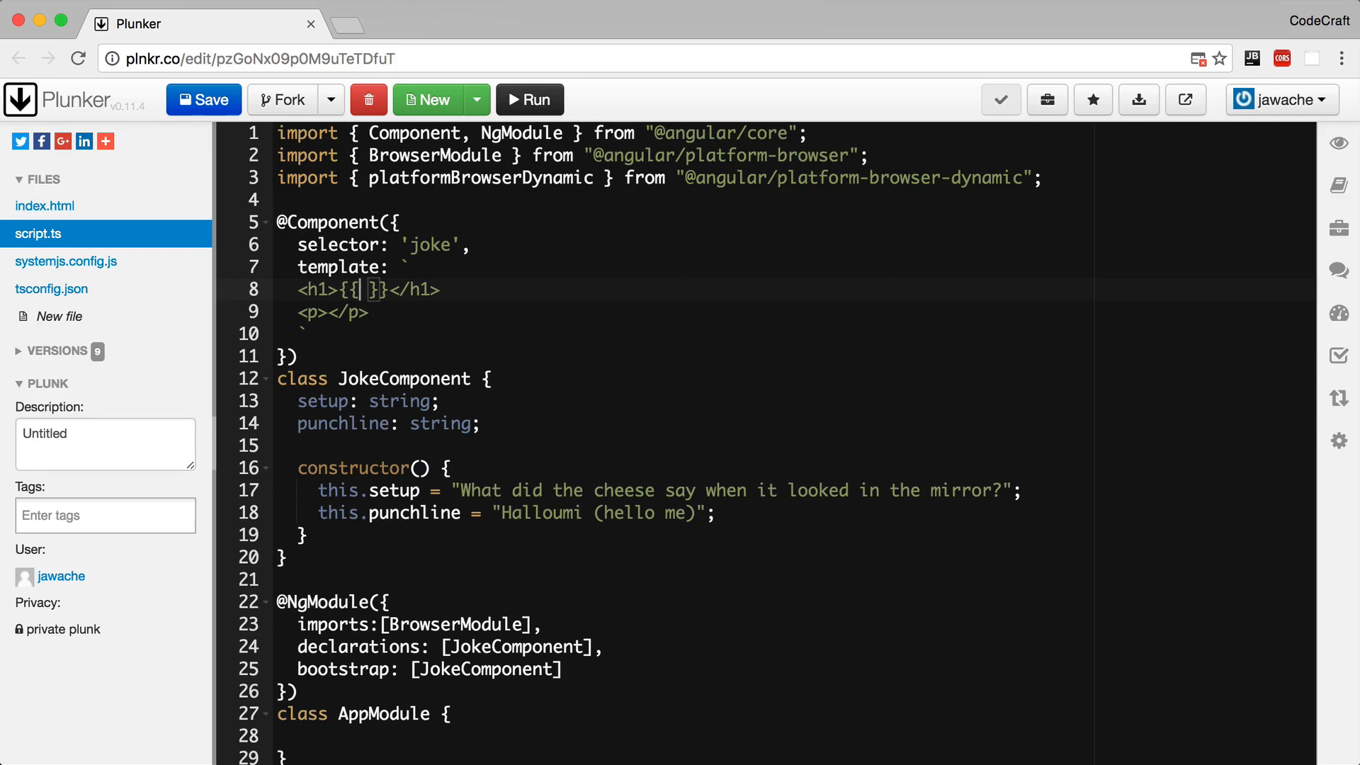
Interpolate 1 + 1 in the h1 and run the preview, which shows 2
{"action": "type", "text": "1 +"}
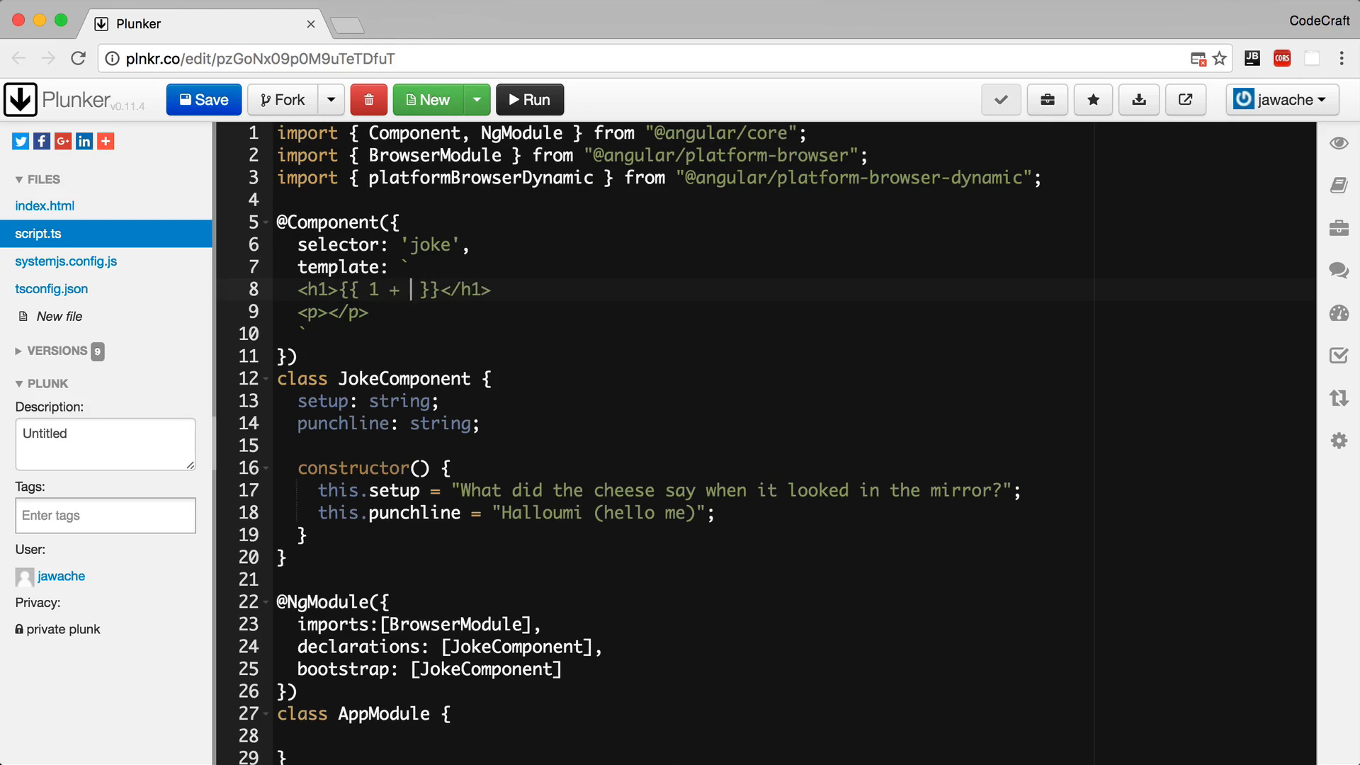
{"action": "type", "text": "1"}
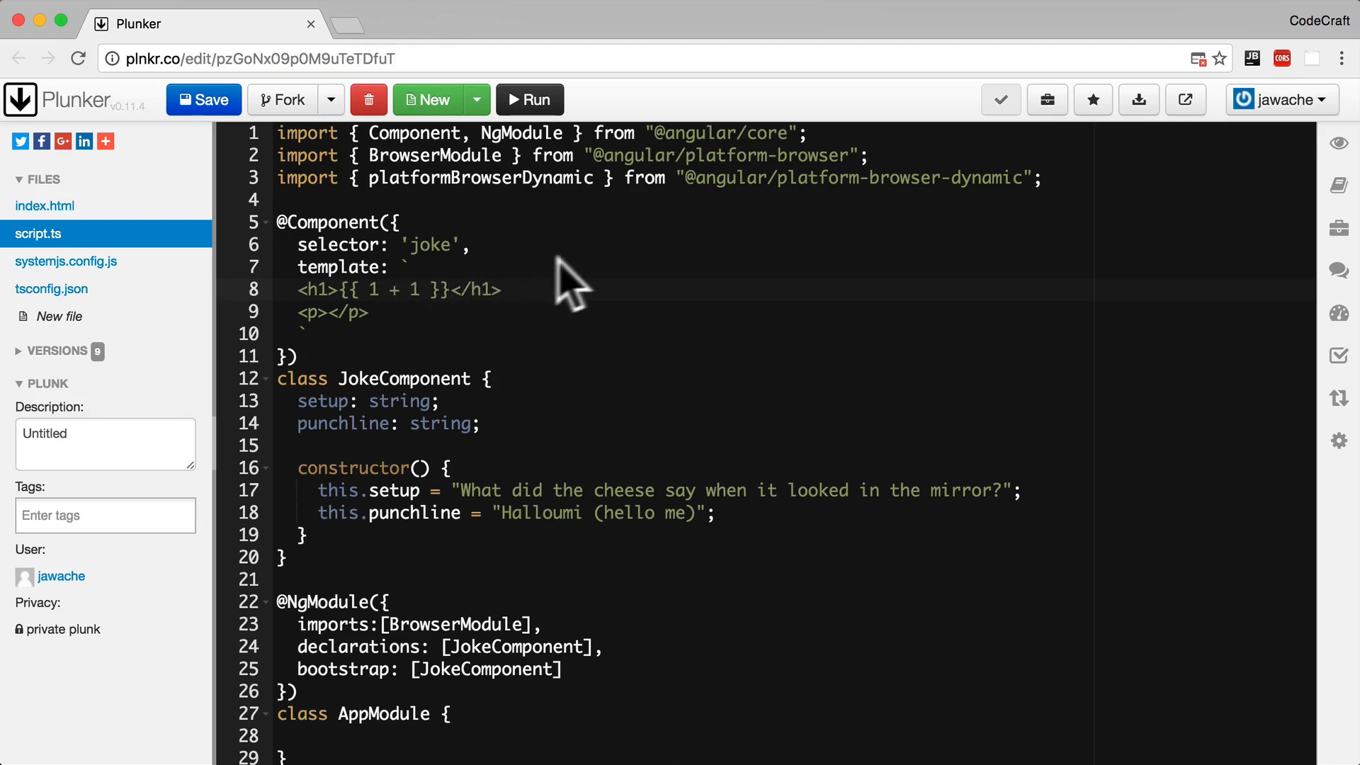
{"action": "left_click", "coordinate": [529, 100]}
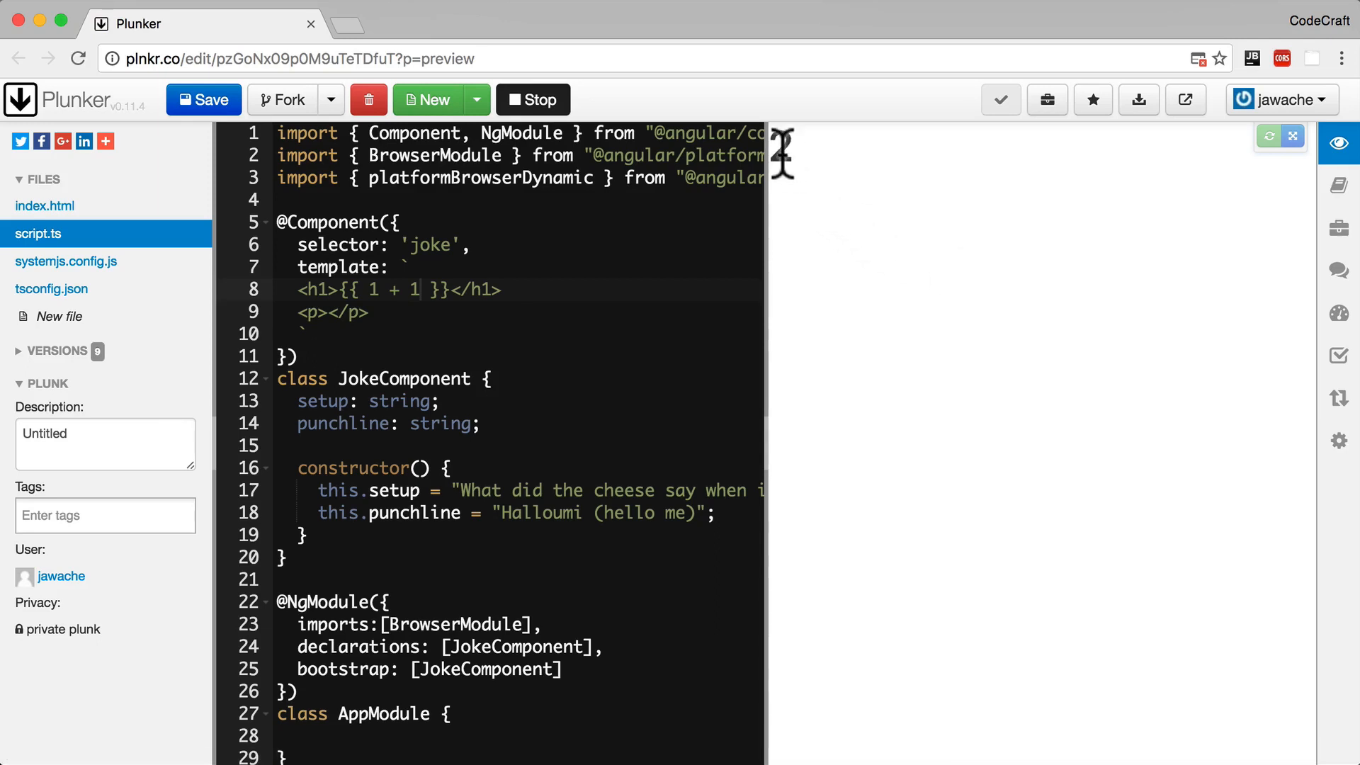
{"action": "mouse_move", "coordinate": [789, 174]}
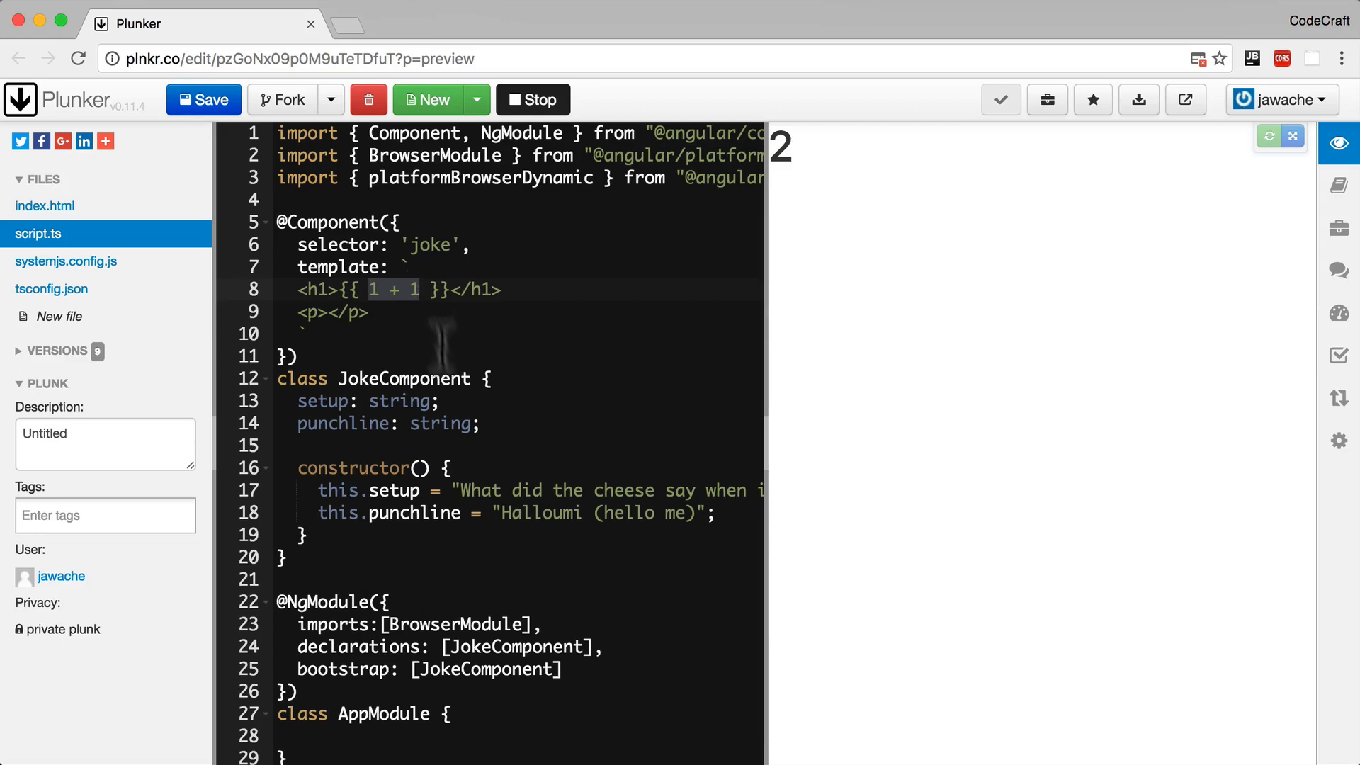
{"action": "mouse_move", "coordinate": [400, 383]}
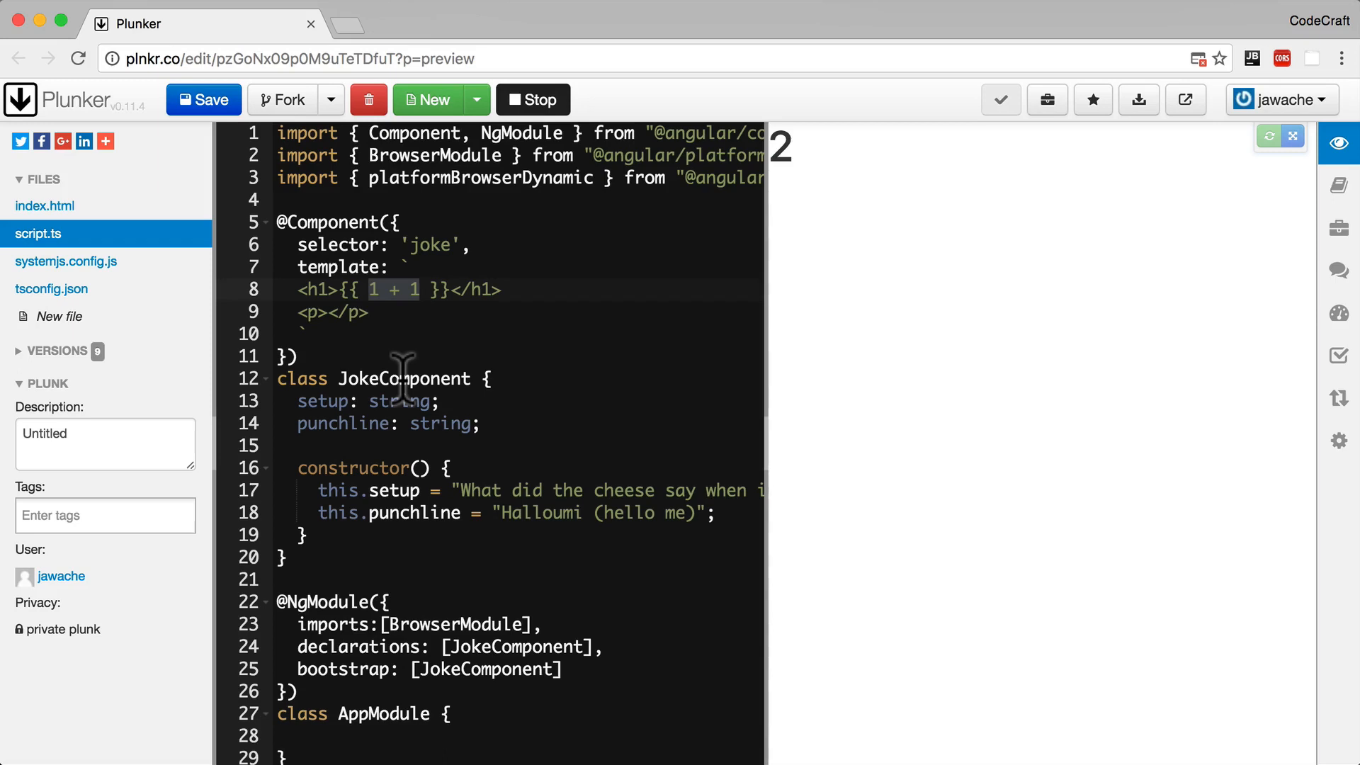
{"action": "mouse_move", "coordinate": [415, 413]}
{"action": "type", "text": "{{ punchline }}"}
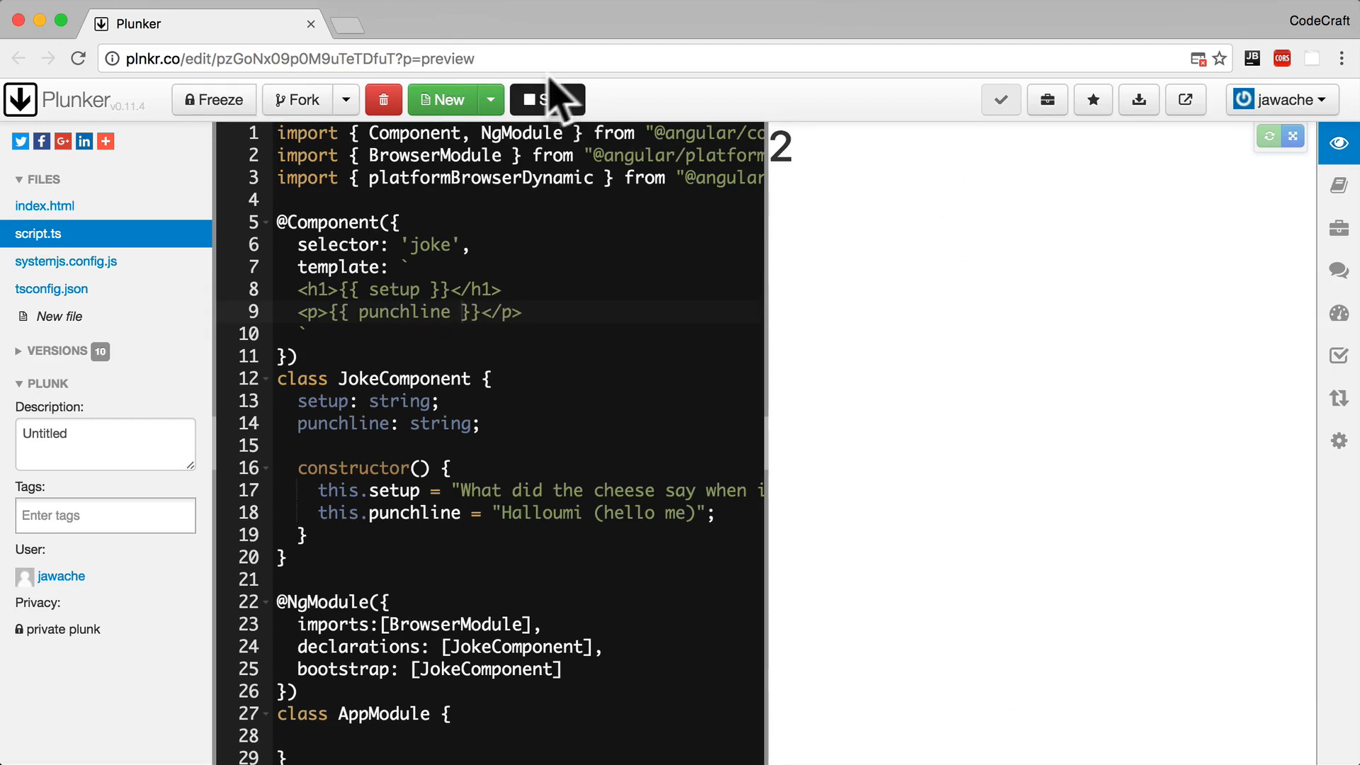
Refresh the preview to show the cheese joke with its Halloumi punchline
{"action": "left_click", "coordinate": [546, 99]}
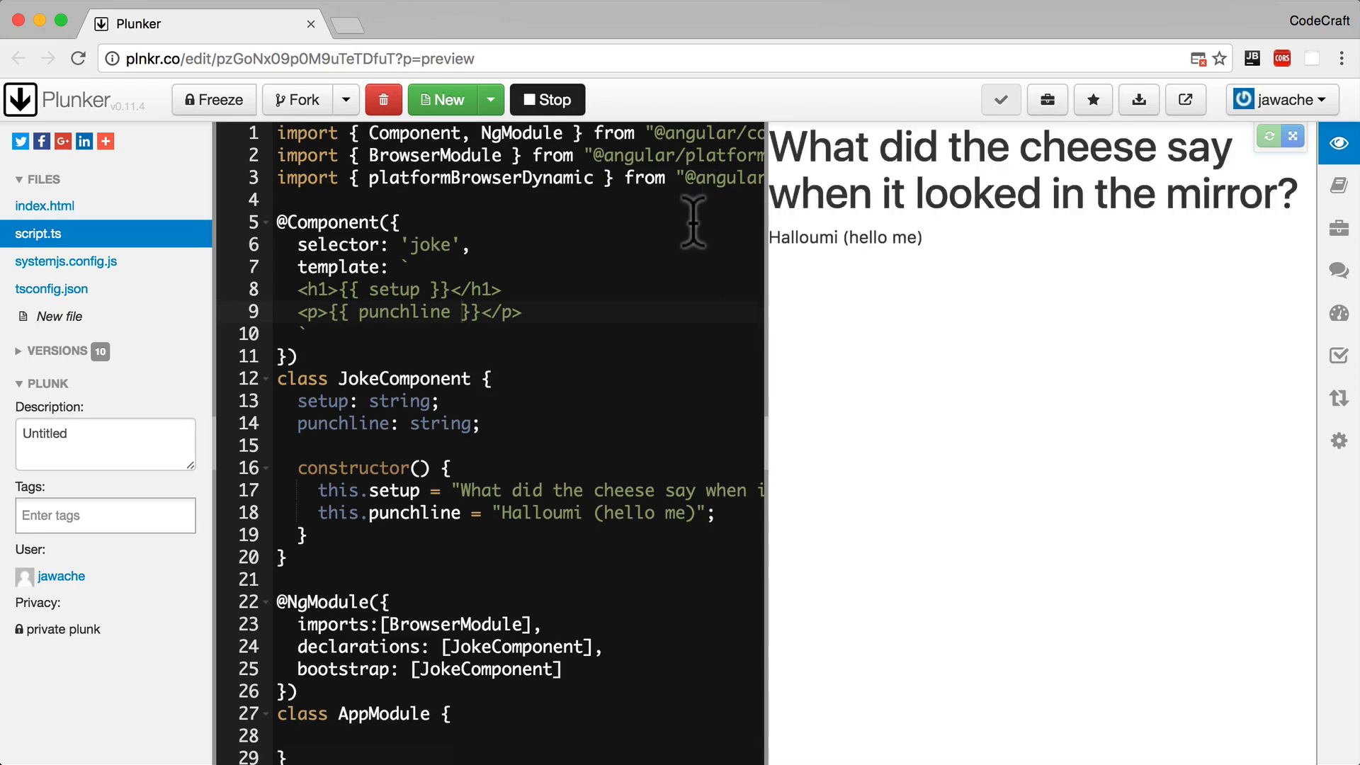
{"action": "mouse_move", "coordinate": [371, 291]}
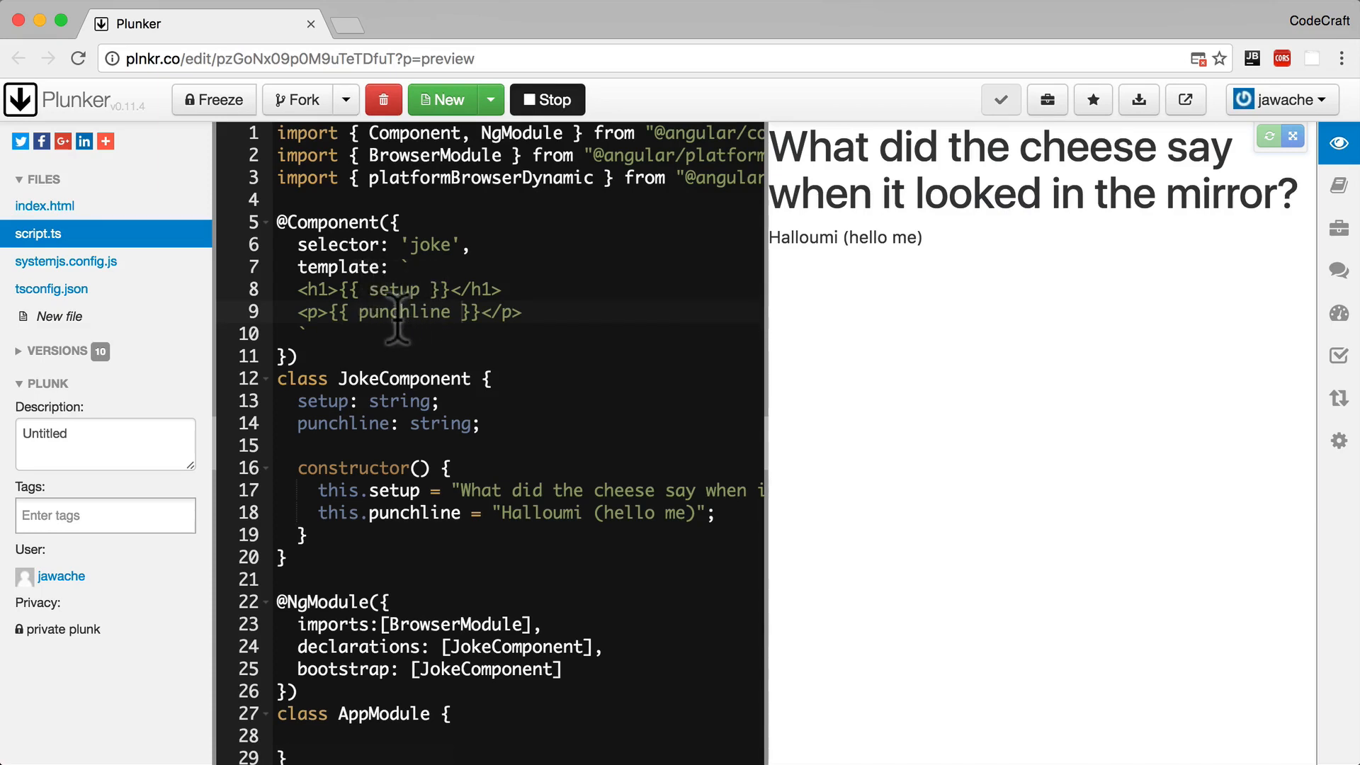
{"action": "mouse_move", "coordinate": [397, 486]}
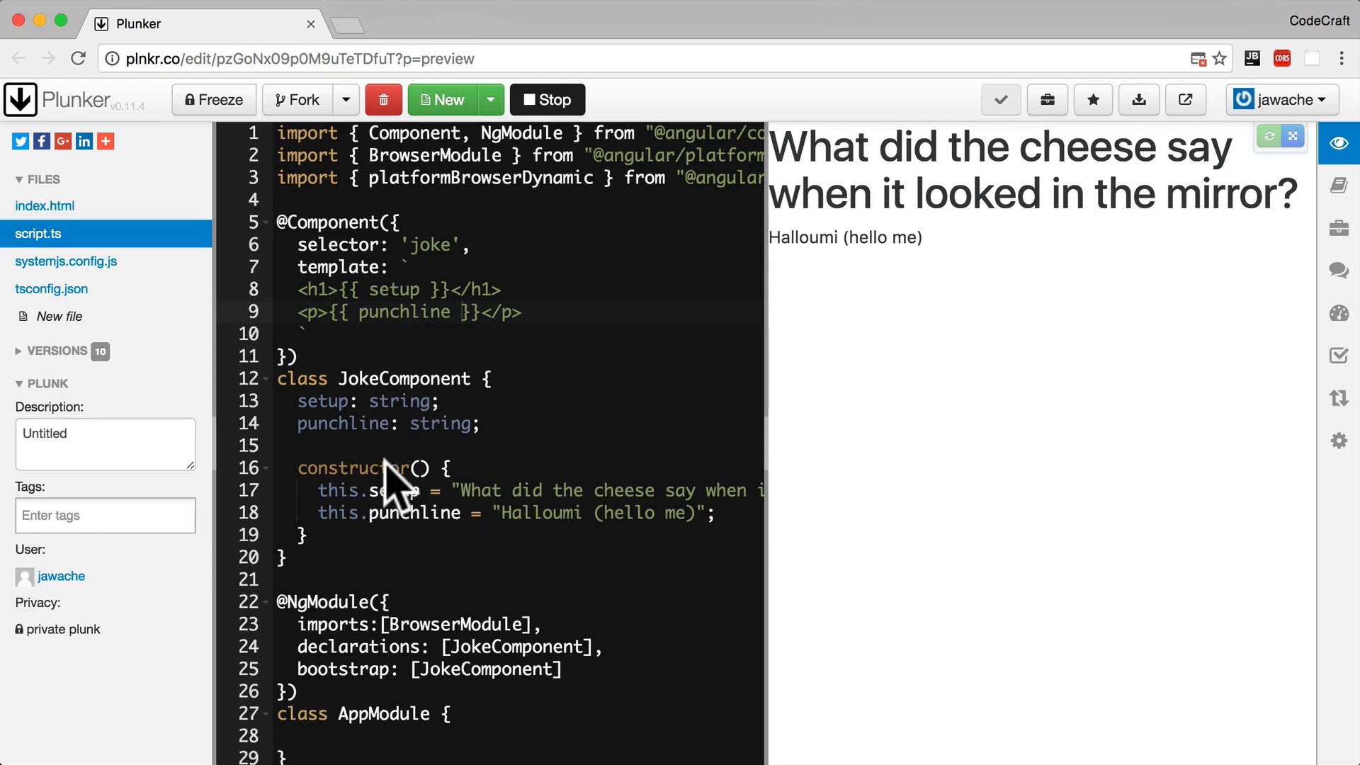
{"action": "mouse_move", "coordinate": [348, 313]}
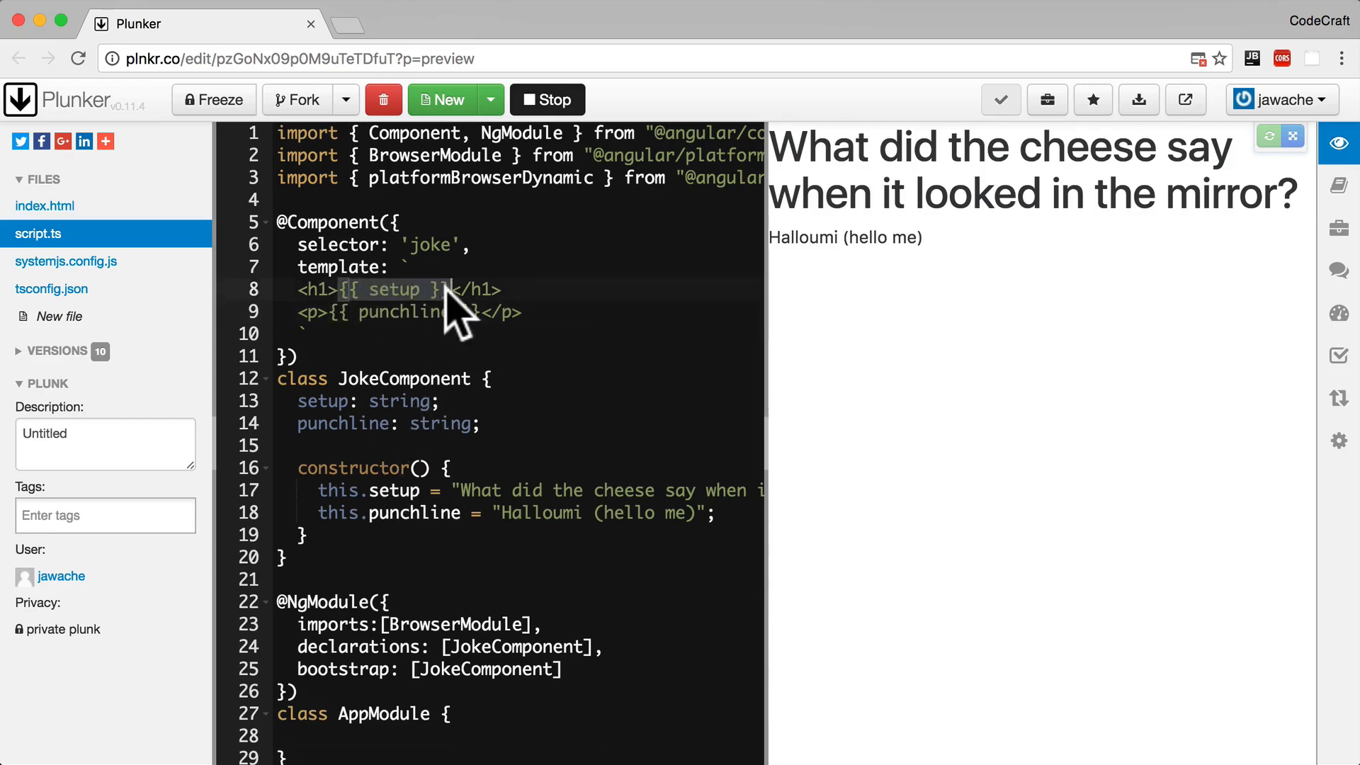
{"action": "mouse_move", "coordinate": [555, 321]}
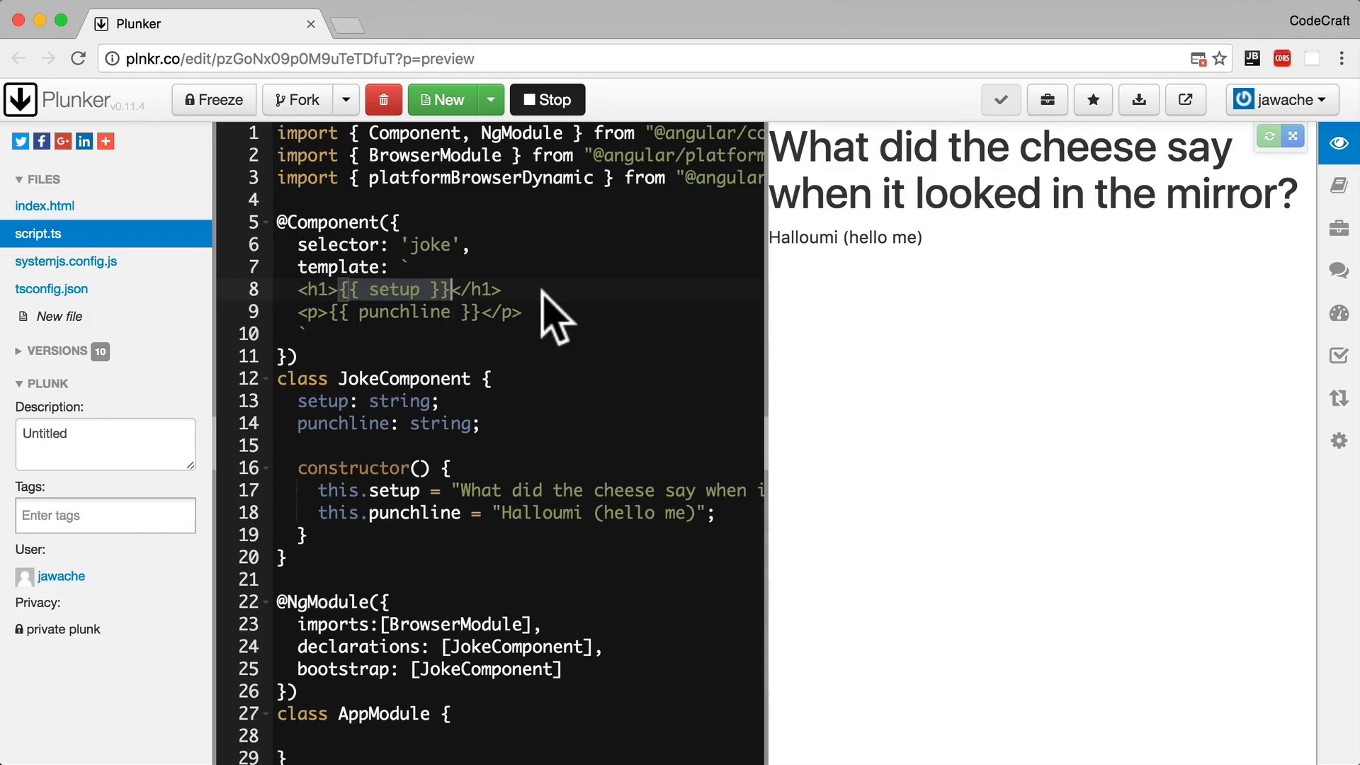